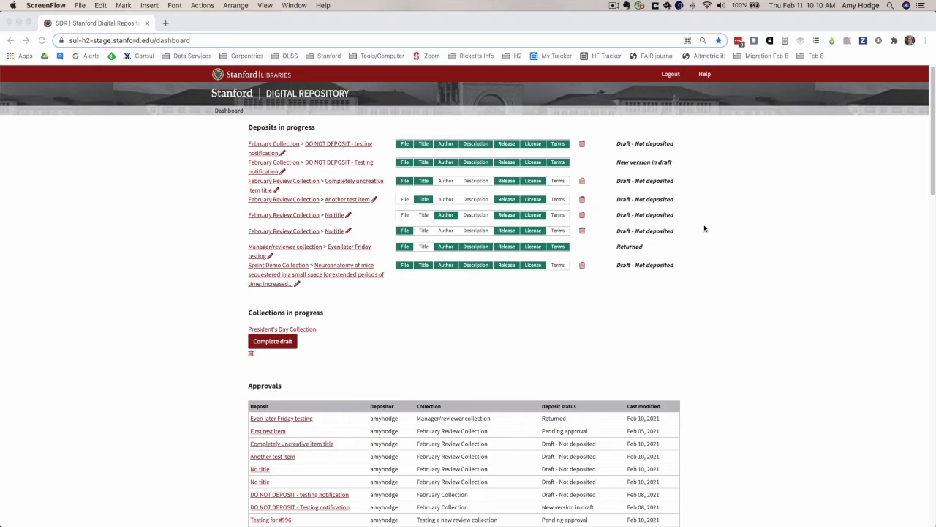
{"action": "mouse_move", "coordinate": [698, 247]}
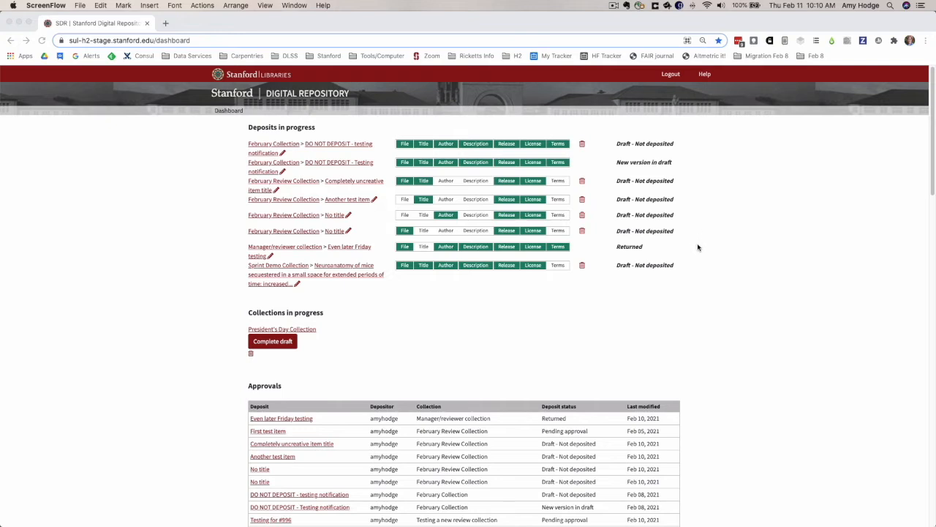
{"action": "mouse_move", "coordinate": [423, 304]}
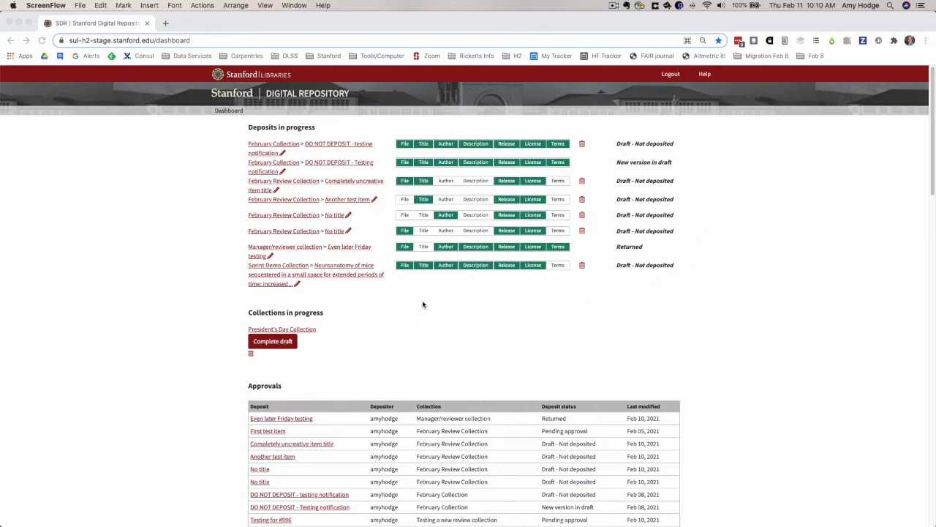
{"action": "mouse_move", "coordinate": [333, 291]}
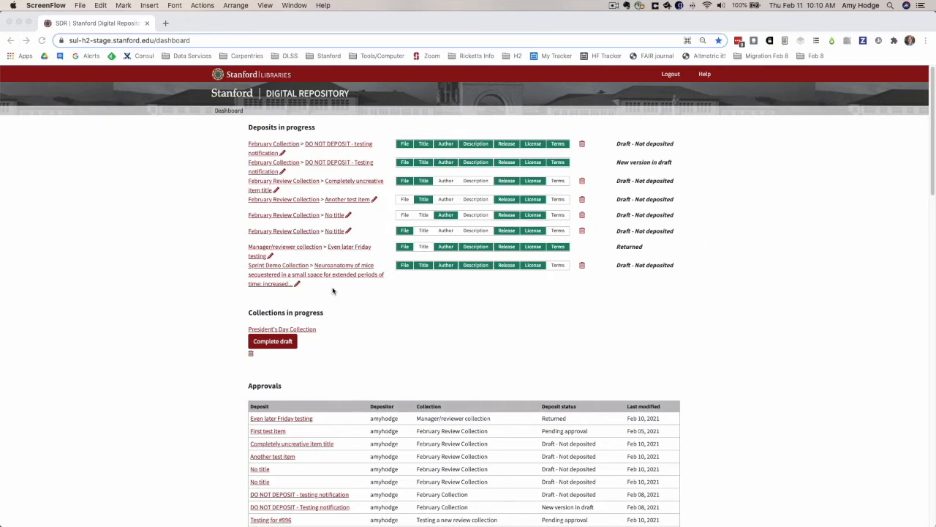
{"action": "mouse_move", "coordinate": [266, 281]}
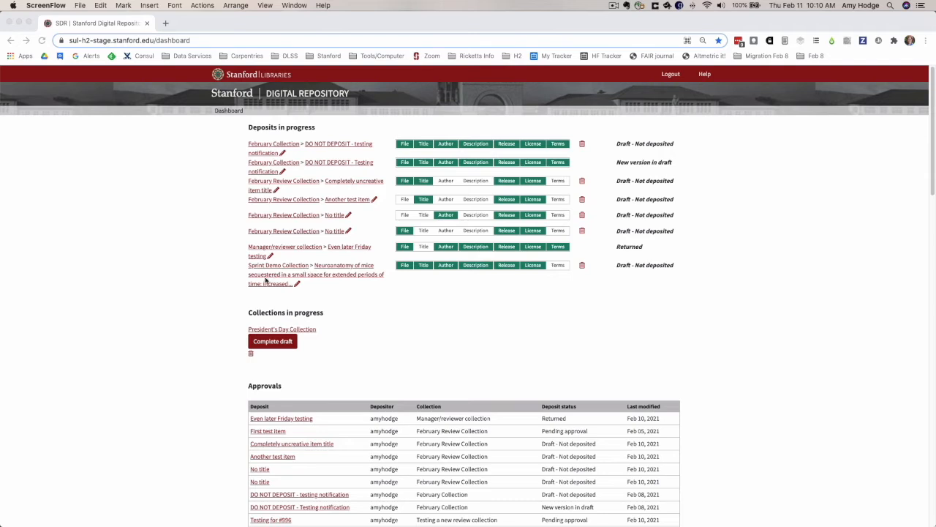
{"action": "mouse_move", "coordinate": [293, 287]}
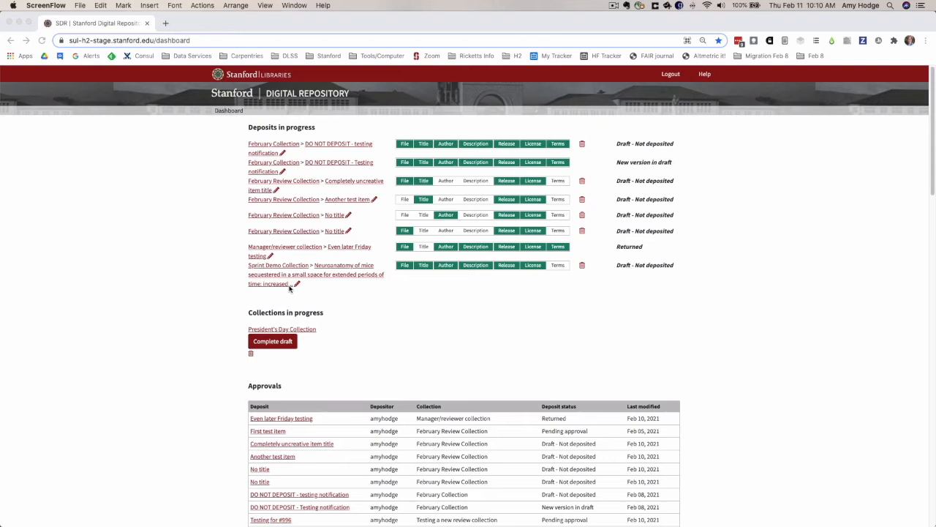
{"action": "mouse_move", "coordinate": [338, 298]}
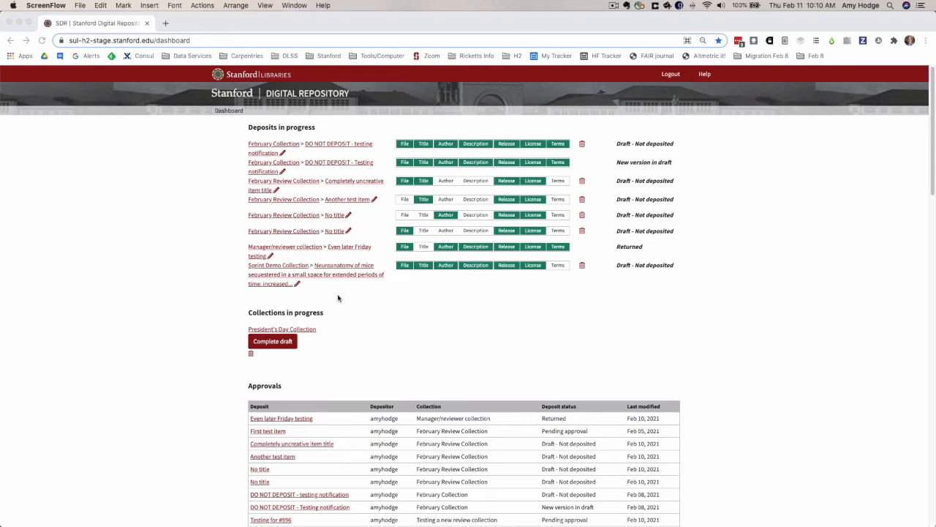
{"action": "mouse_move", "coordinate": [330, 278]}
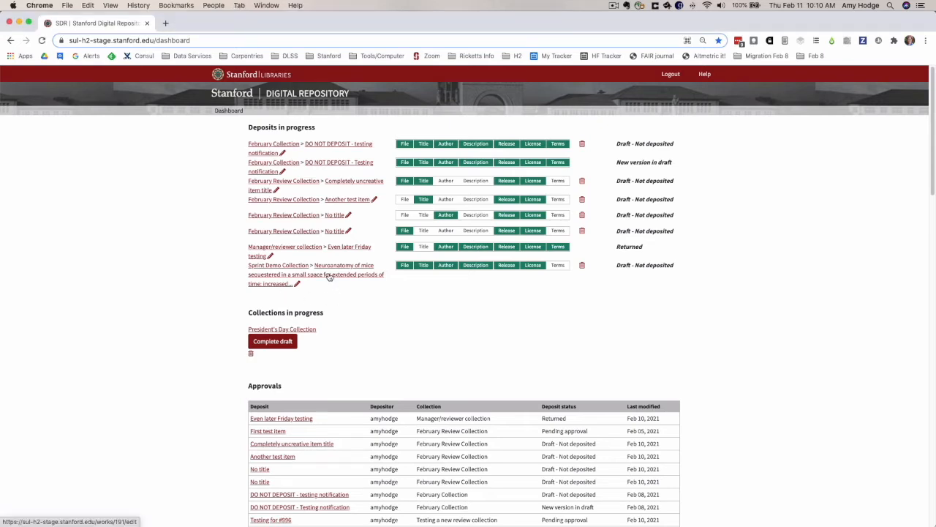
{"action": "mouse_move", "coordinate": [316, 275]}
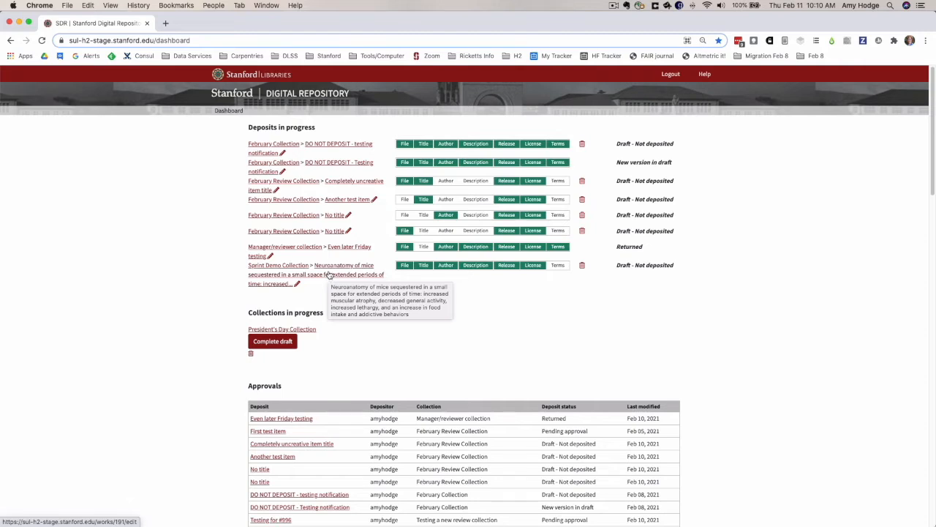
{"action": "mouse_move", "coordinate": [307, 285]}
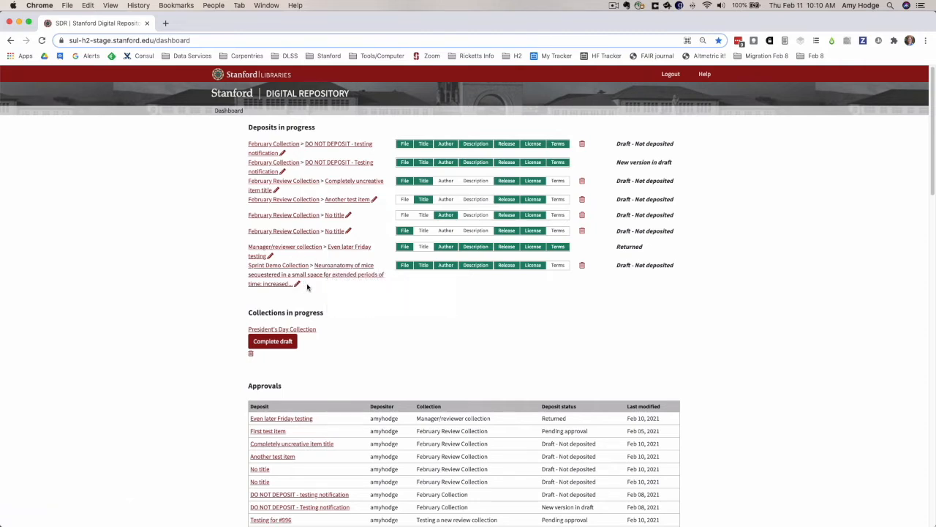
{"action": "mouse_move", "coordinate": [313, 287]}
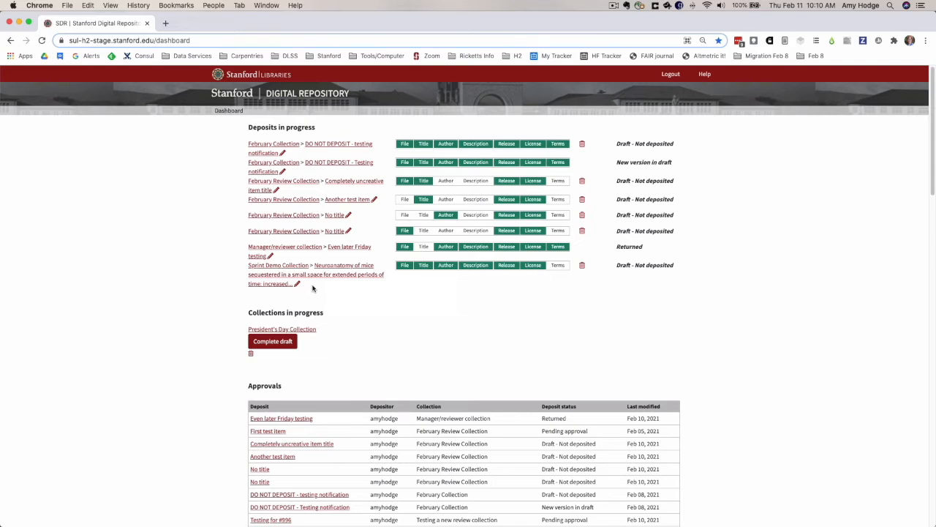
{"action": "mouse_move", "coordinate": [656, 310]}
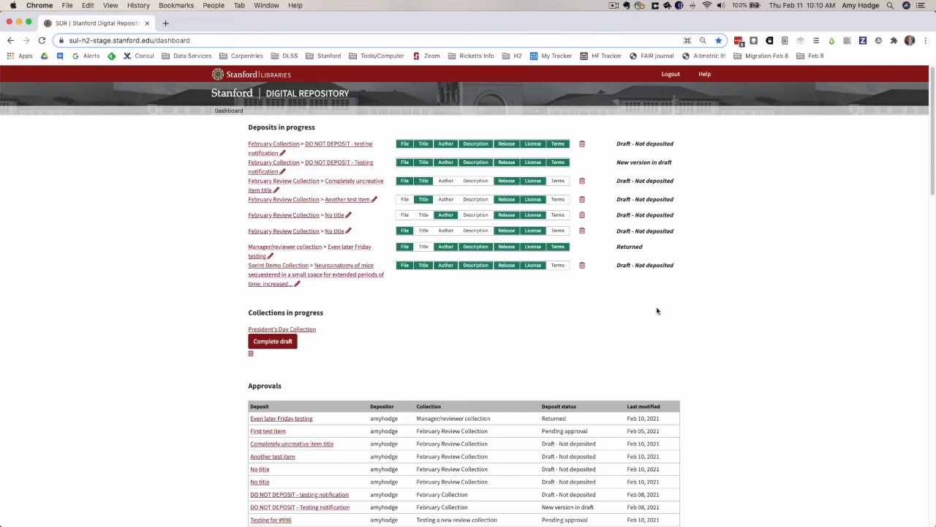
{"action": "mouse_move", "coordinate": [666, 183]}
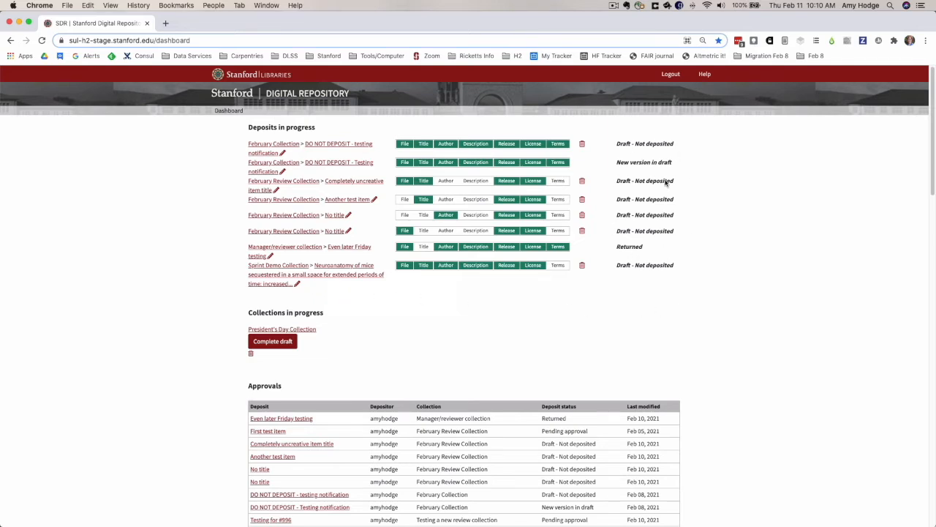
{"action": "mouse_move", "coordinate": [661, 284]}
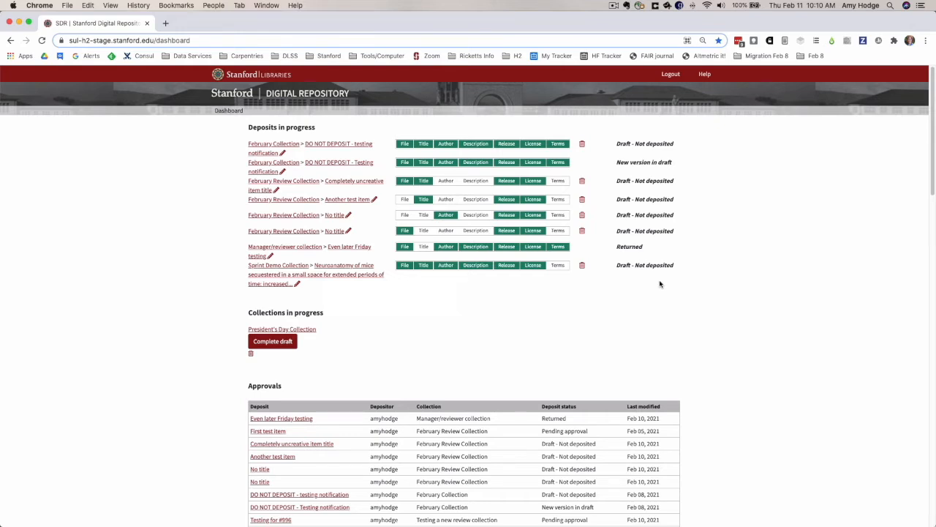
{"action": "mouse_move", "coordinate": [613, 290]}
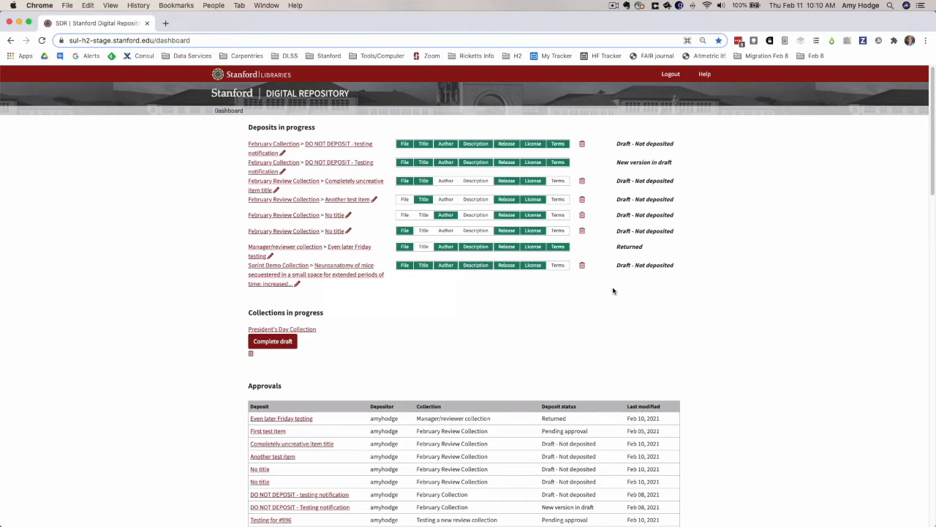
{"action": "mouse_move", "coordinate": [338, 358]}
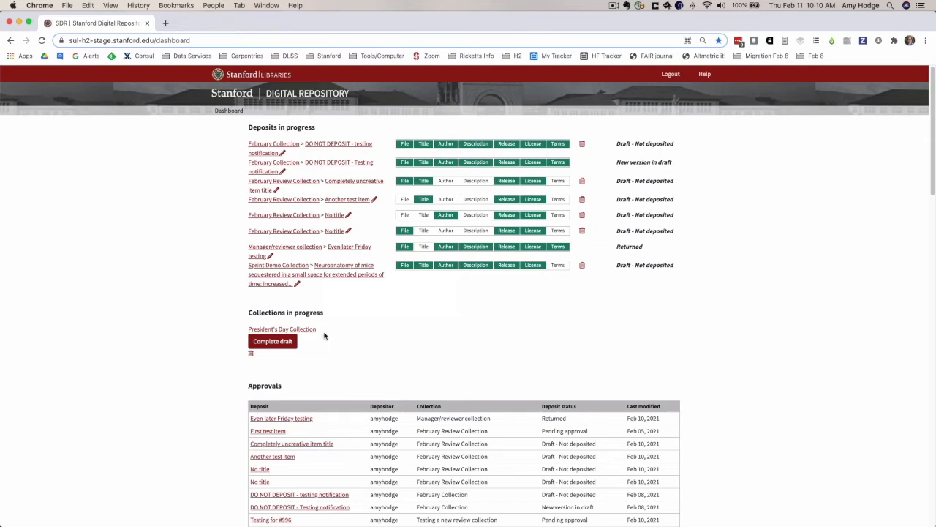
{"action": "mouse_move", "coordinate": [318, 345]}
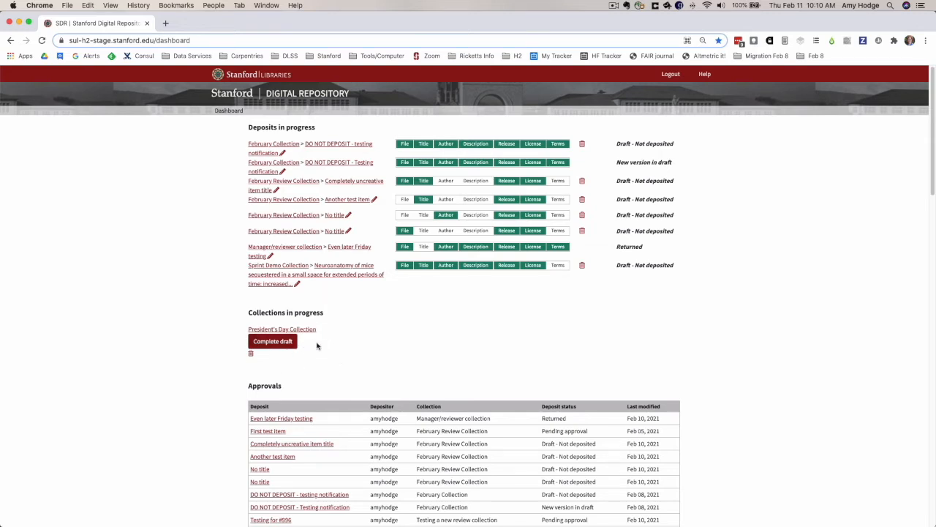
{"action": "mouse_move", "coordinate": [349, 339]}
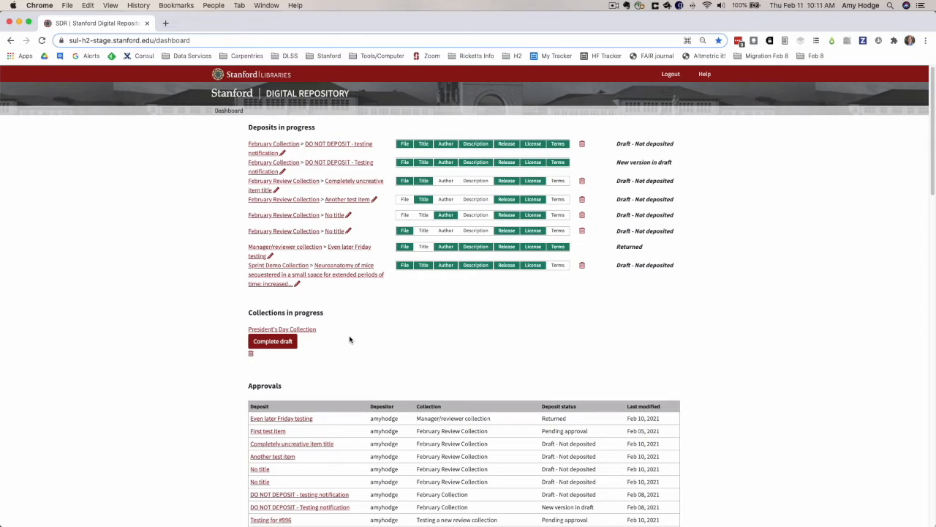
Step: Scroll the dashboard down to the Approvals table and the Your collections section
{"action": "scroll", "scroll_direction": "down", "scroll_amount": 3}
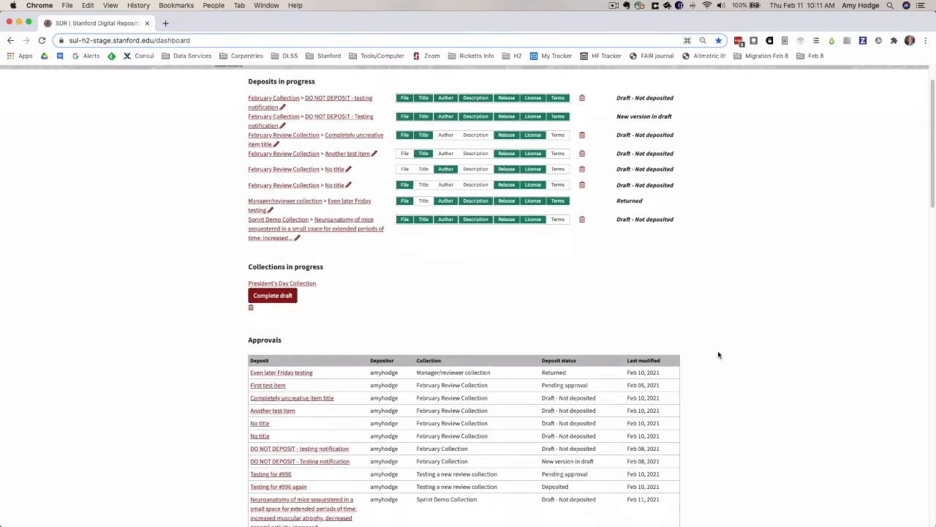
{"action": "scroll", "scroll_direction": "down", "scroll_amount": 3}
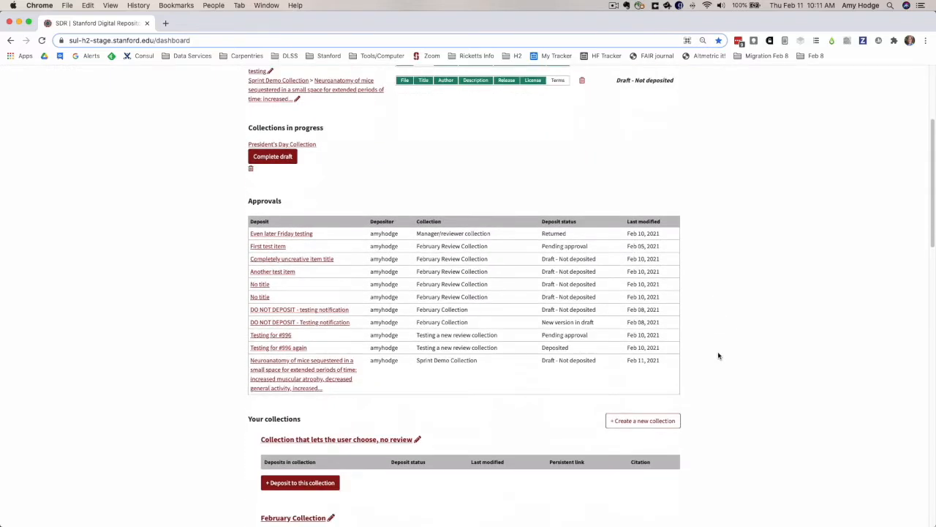
{"action": "mouse_move", "coordinate": [439, 323]}
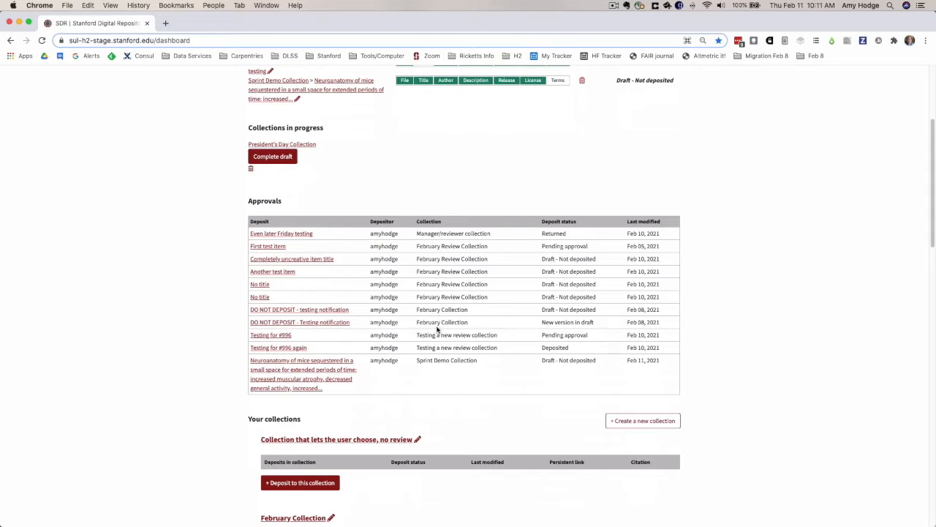
{"action": "mouse_move", "coordinate": [532, 325]}
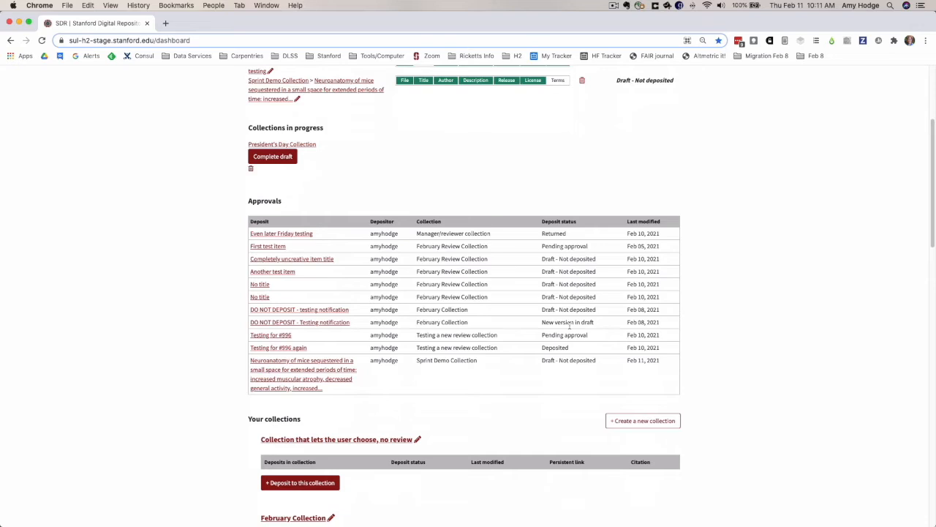
{"action": "mouse_move", "coordinate": [693, 354]}
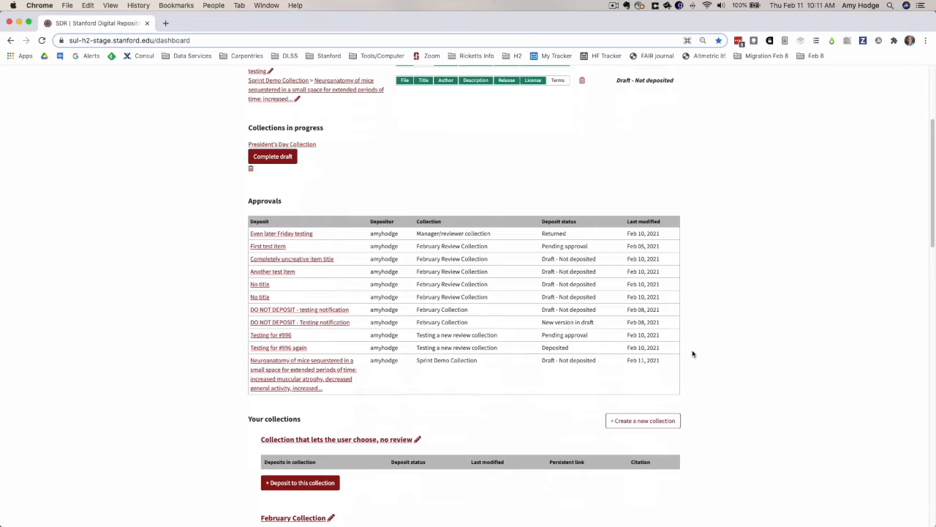
{"action": "scroll", "scroll_direction": "down", "scroll_amount": 3}
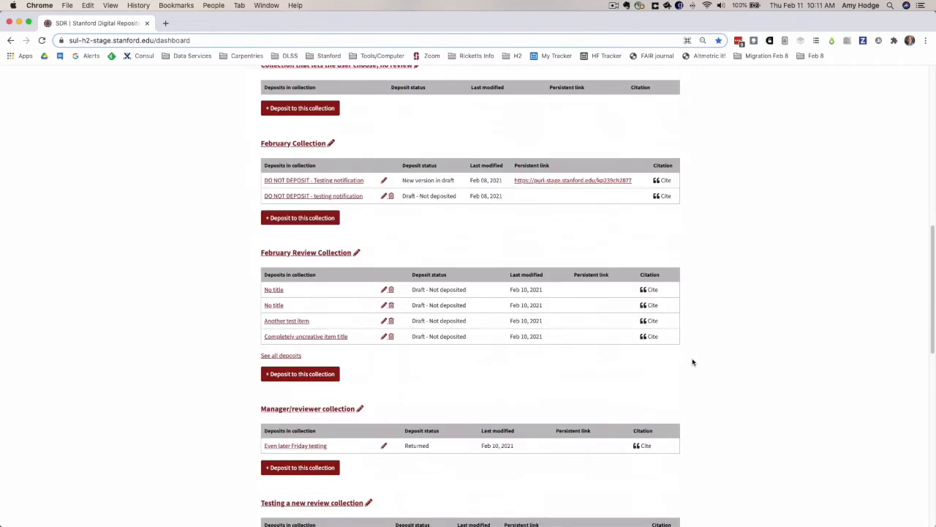
{"action": "scroll", "scroll_direction": "down", "scroll_amount": 3}
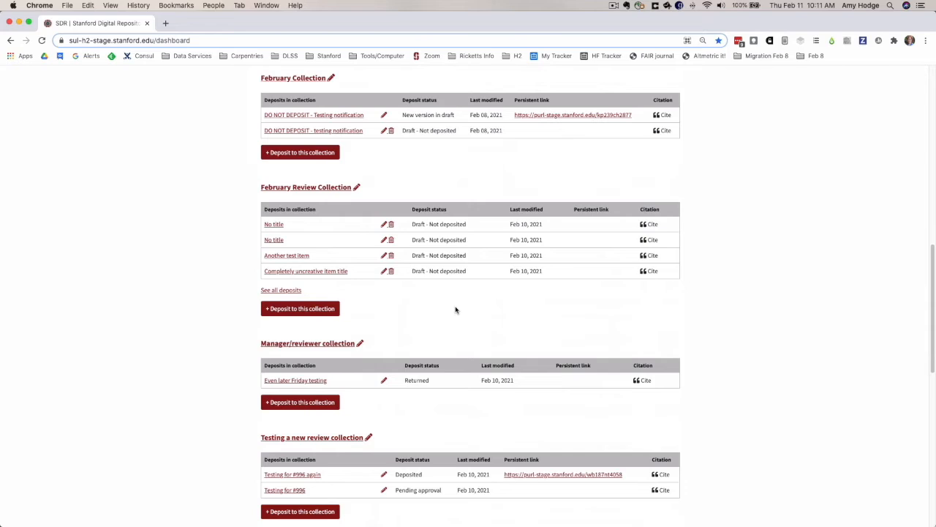
{"action": "mouse_move", "coordinate": [278, 235]}
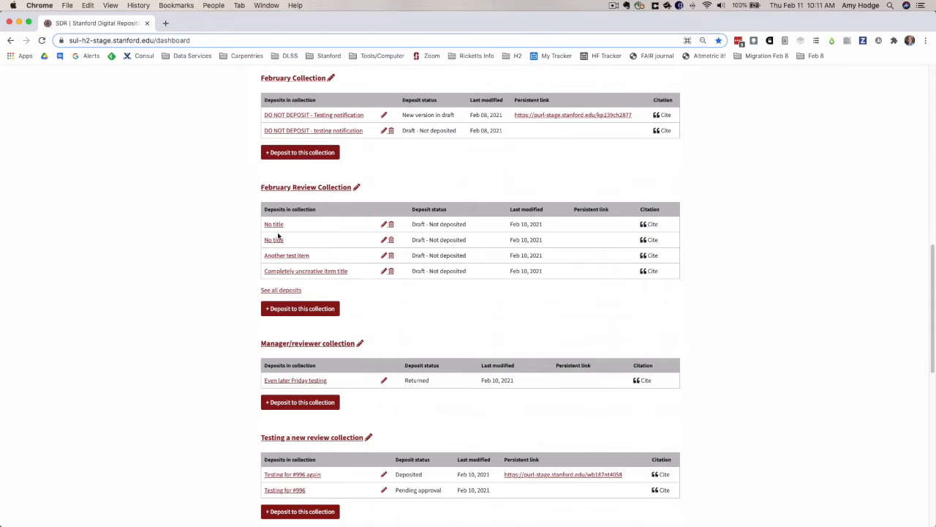
{"action": "mouse_move", "coordinate": [281, 293]}
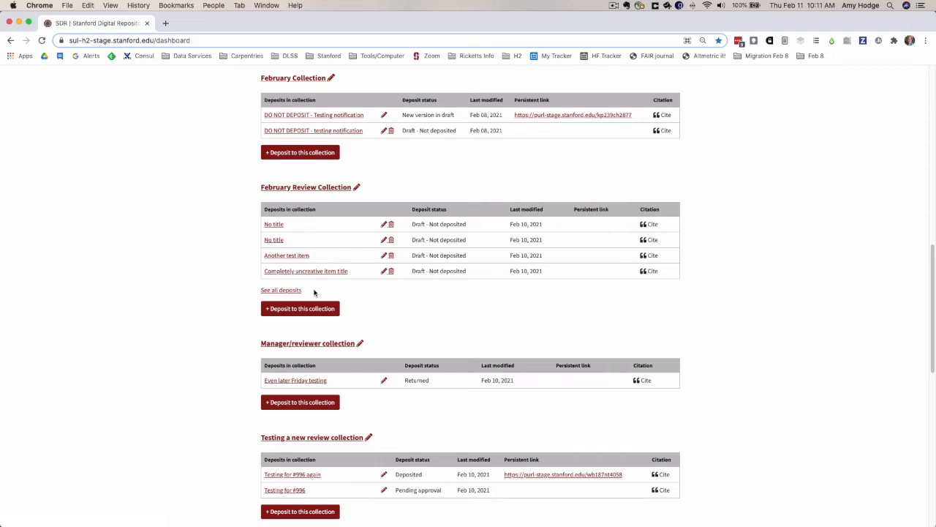
{"action": "mouse_move", "coordinate": [354, 262]}
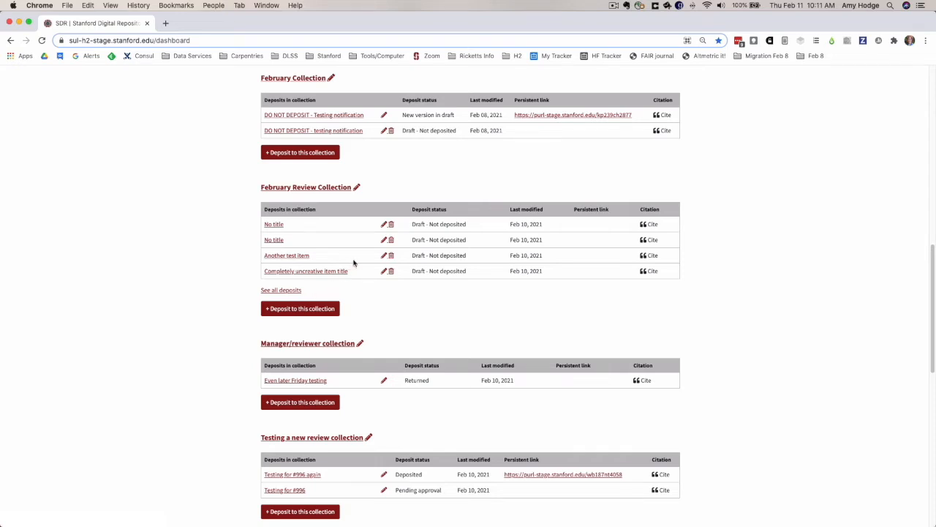
{"action": "mouse_move", "coordinate": [357, 255]}
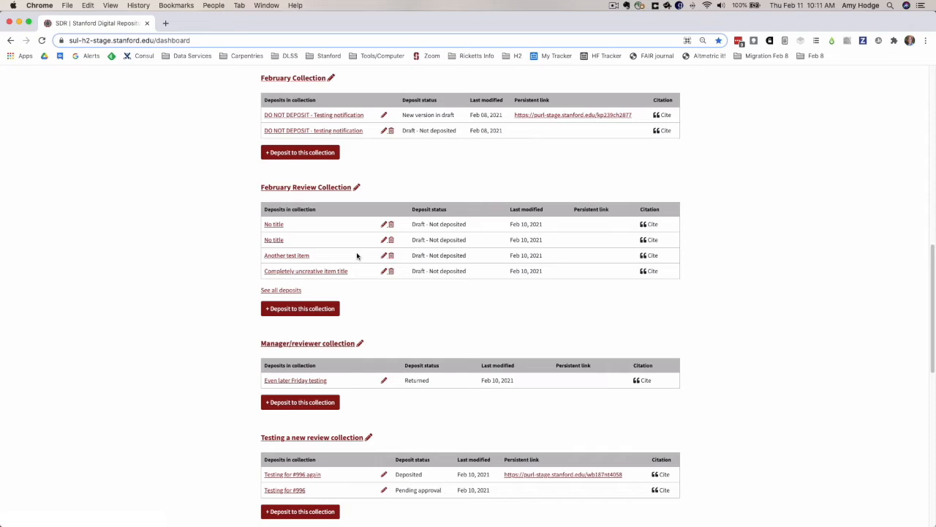
{"action": "mouse_move", "coordinate": [705, 299]}
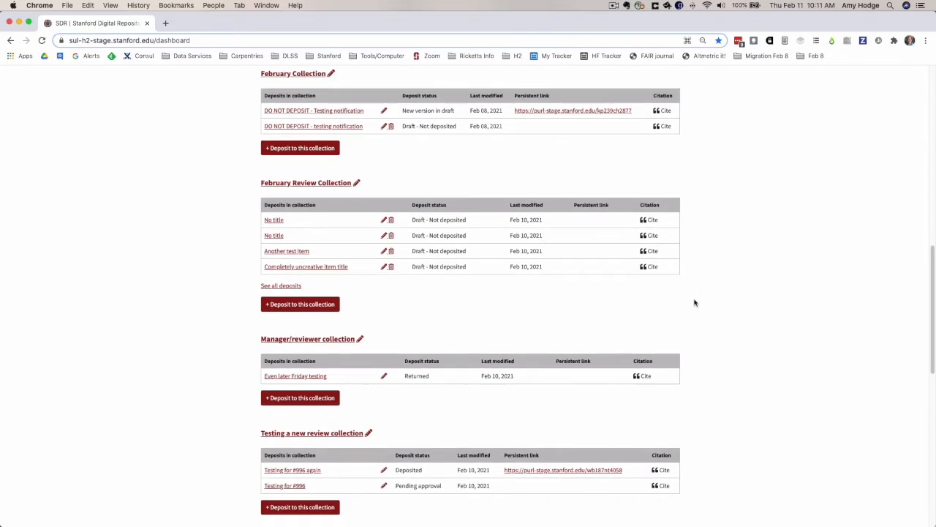
{"action": "scroll", "scroll_direction": "down", "scroll_amount": 3}
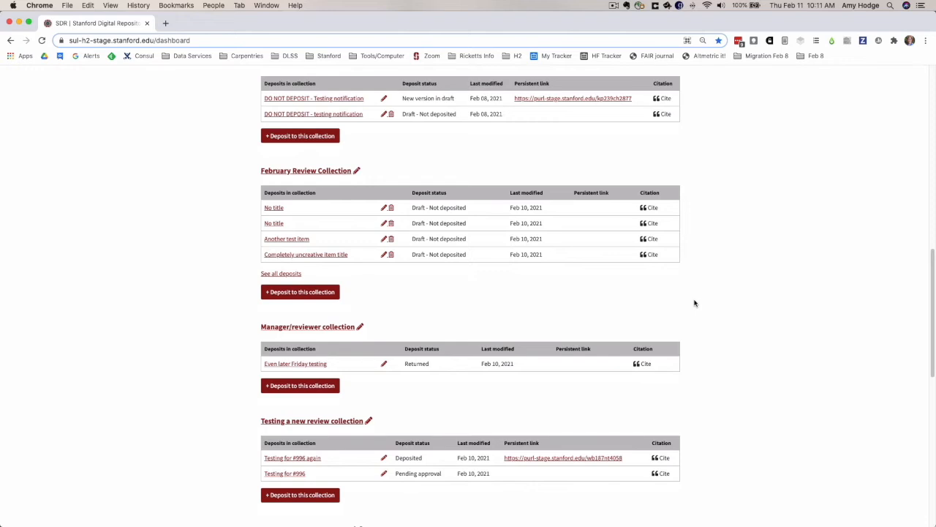
{"action": "mouse_move", "coordinate": [386, 285]}
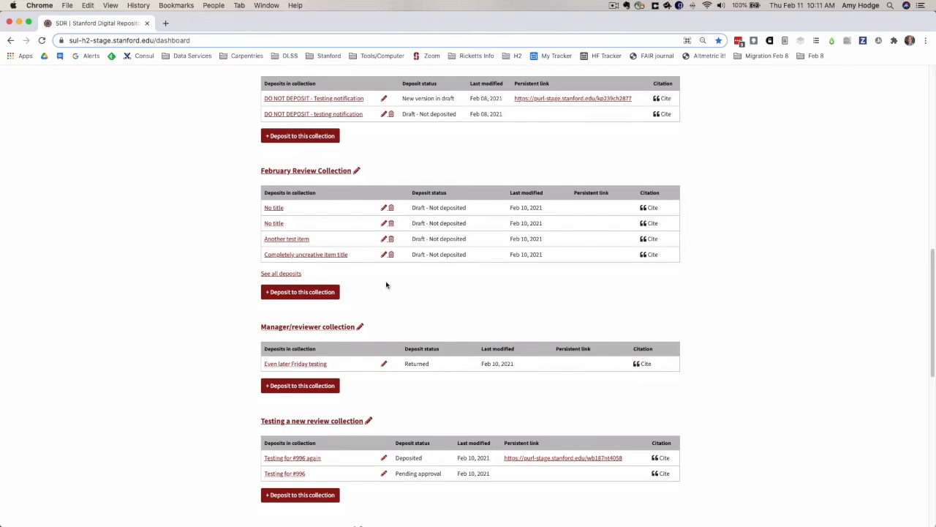
{"action": "scroll", "scroll_direction": "down", "scroll_amount": 3}
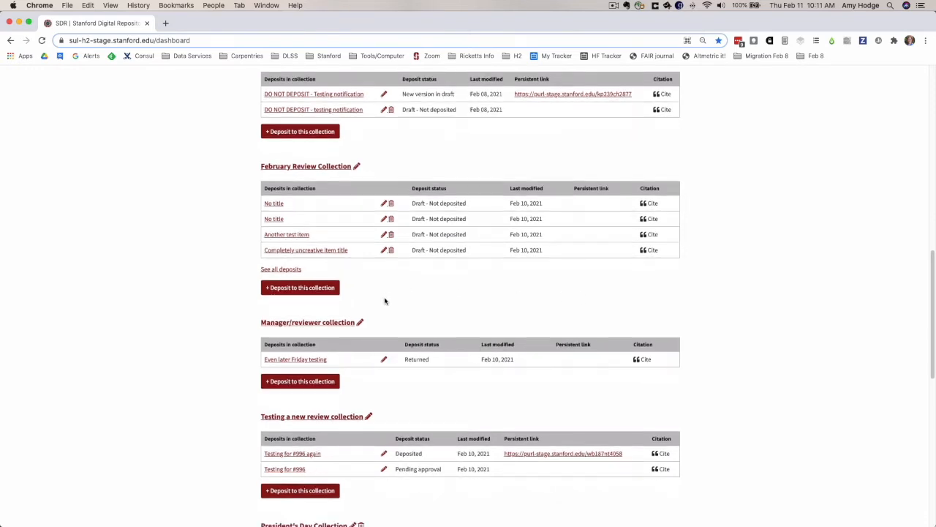
{"action": "scroll", "scroll_direction": "down", "scroll_amount": 3}
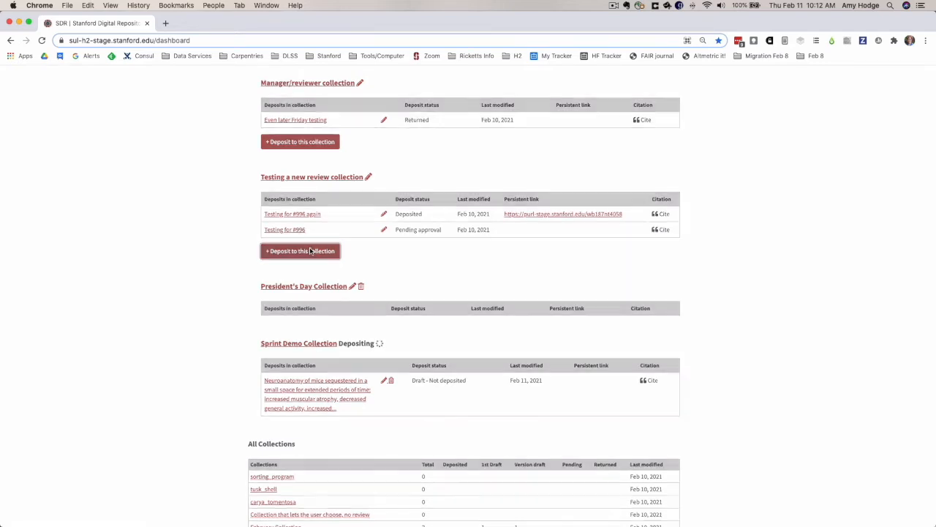
Step: Start a deposit to 'Testing a new review collection' with Text as the content type
{"action": "left_click", "coordinate": [300, 252]}
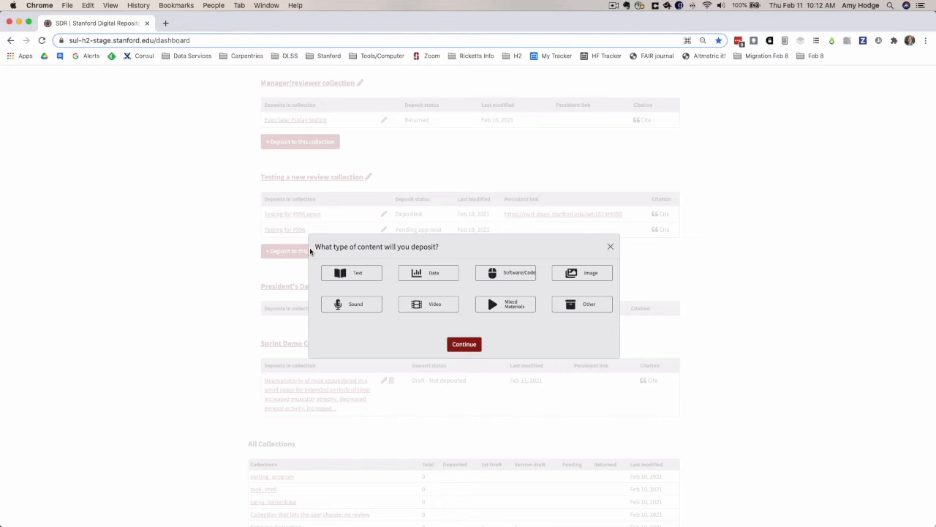
{"action": "mouse_move", "coordinate": [360, 275]}
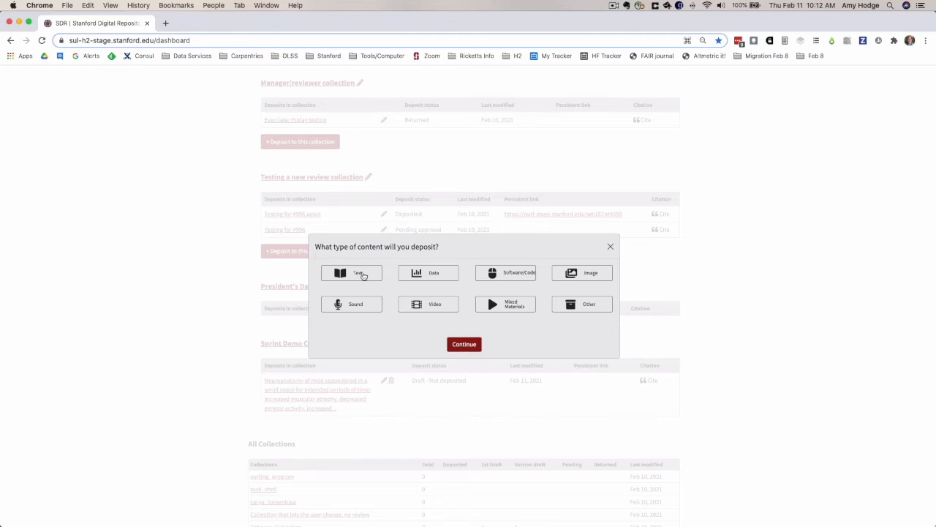
{"action": "left_click", "coordinate": [357, 272]}
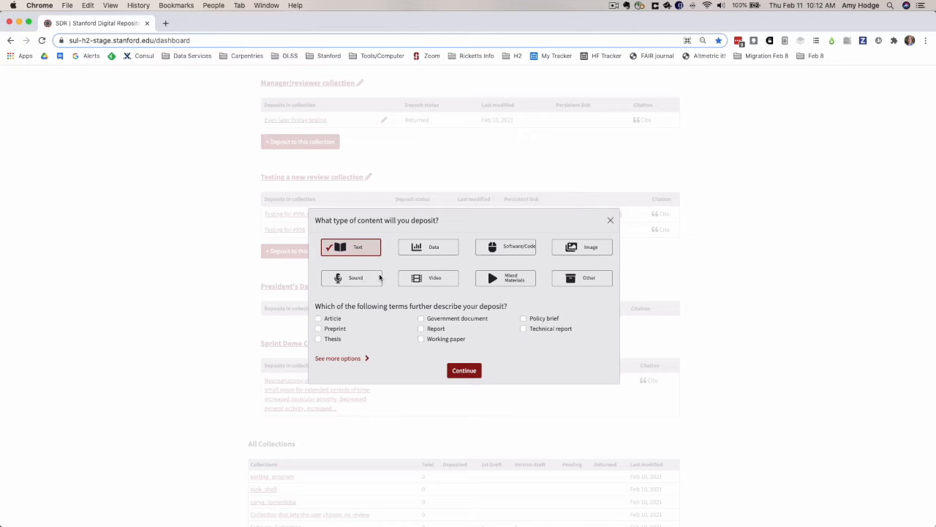
{"action": "mouse_move", "coordinate": [413, 352]}
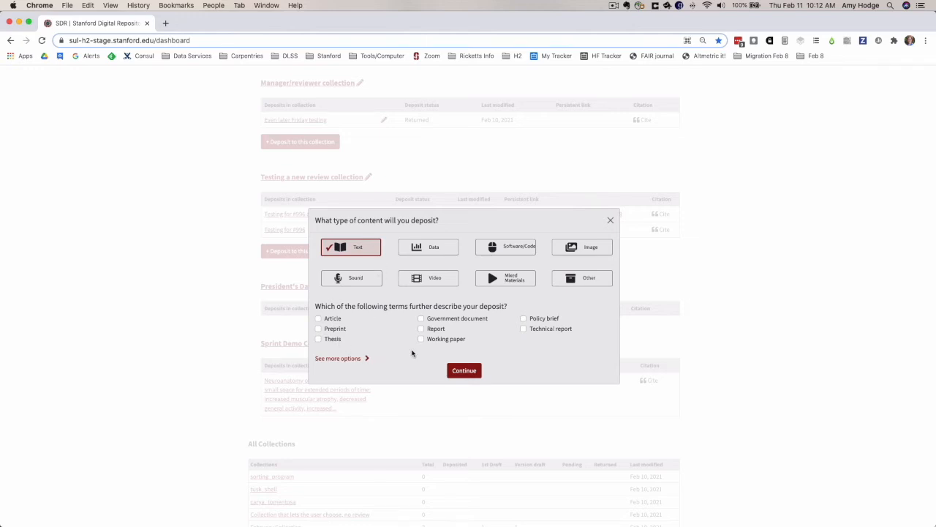
{"action": "mouse_move", "coordinate": [494, 347]}
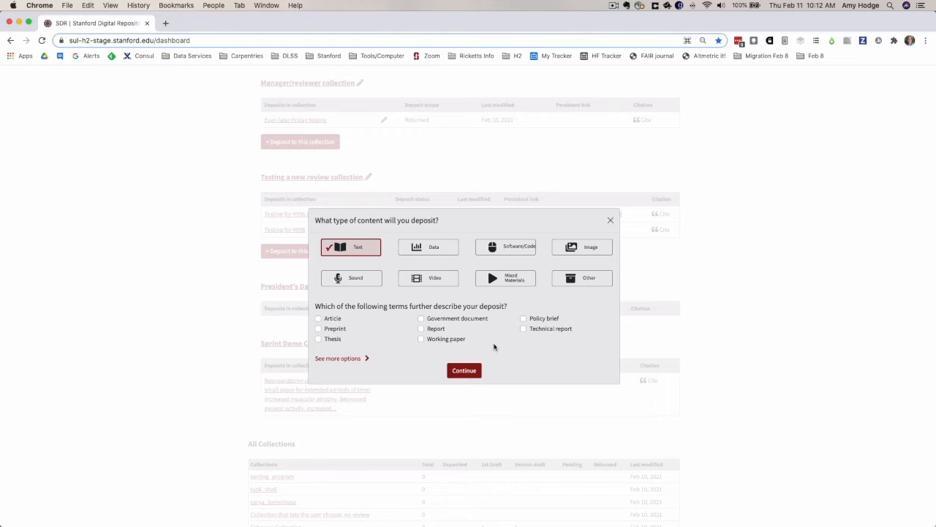
Step: Expand 'See more options' to show the full list of Text descriptive terms
{"action": "left_click", "coordinate": [338, 357]}
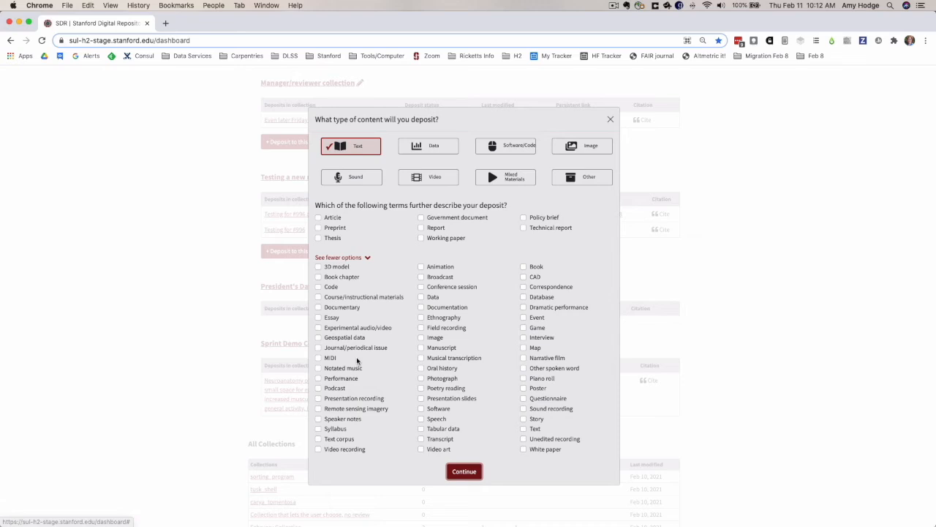
{"action": "mouse_move", "coordinate": [517, 417]}
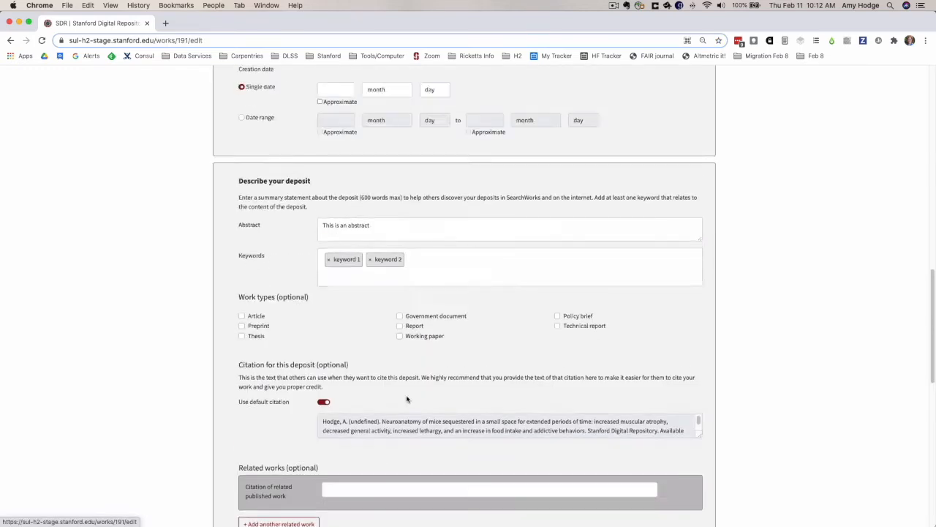
{"action": "scroll", "scroll_direction": "up", "scroll_amount": 3}
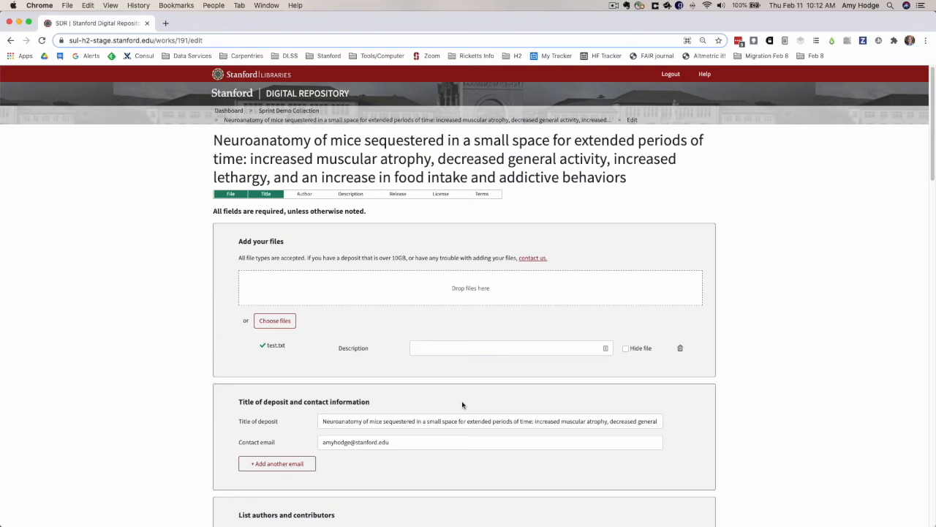
{"action": "mouse_move", "coordinate": [505, 311]}
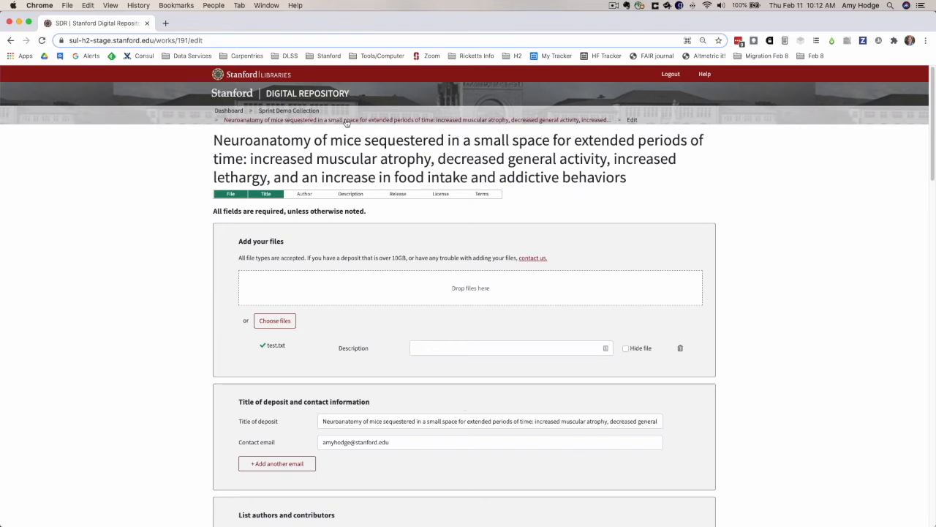
{"action": "mouse_move", "coordinate": [349, 120]}
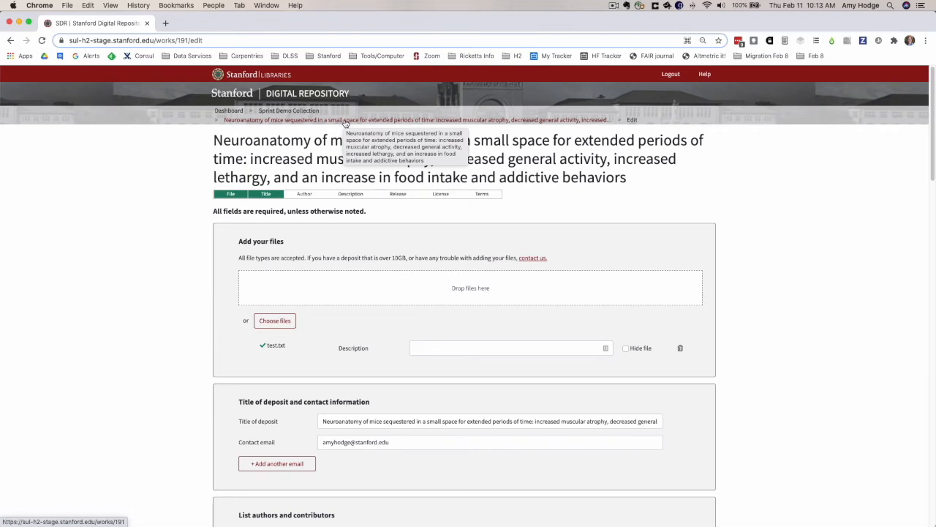
{"action": "mouse_move", "coordinate": [348, 123]}
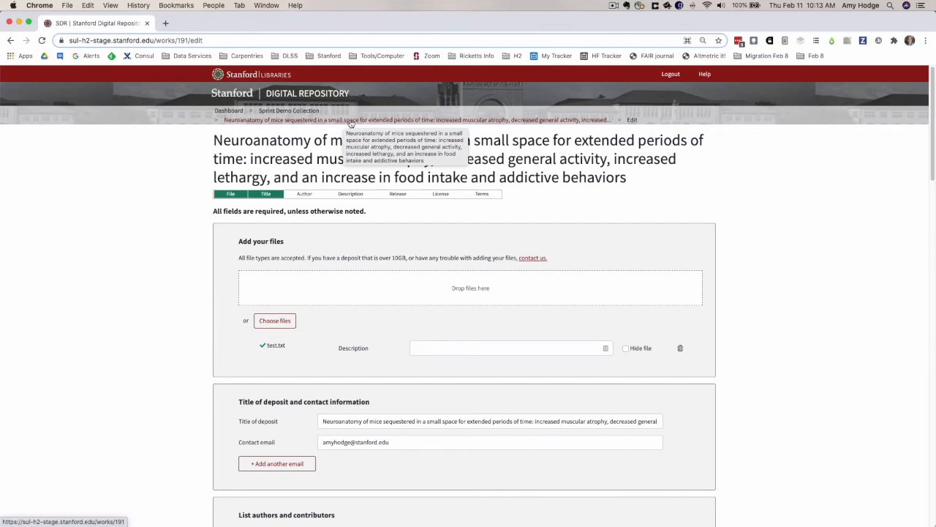
{"action": "mouse_move", "coordinate": [354, 123]}
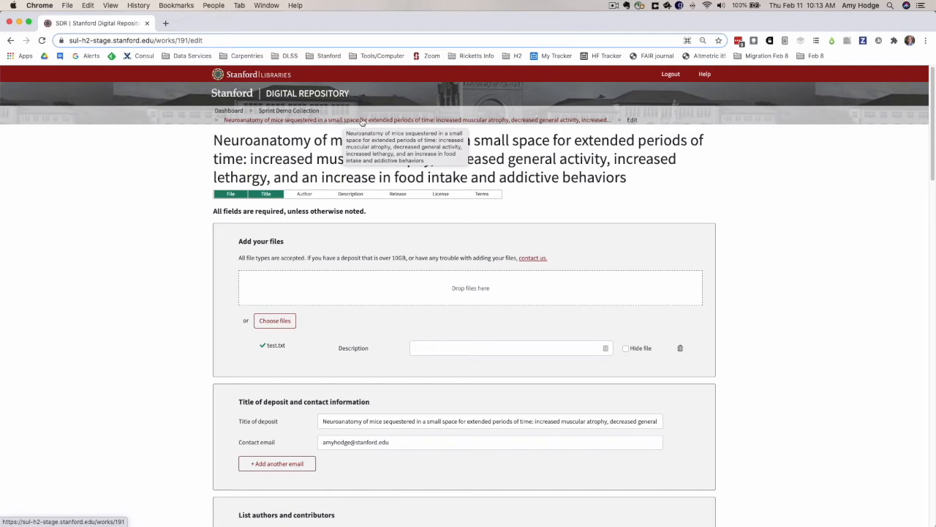
{"action": "mouse_move", "coordinate": [407, 129]}
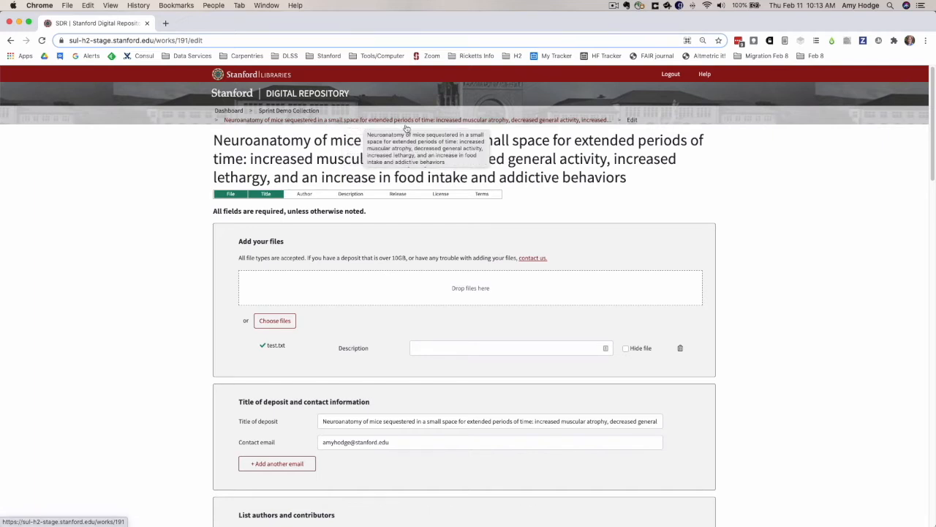
{"action": "scroll", "scroll_direction": "down", "scroll_amount": 3}
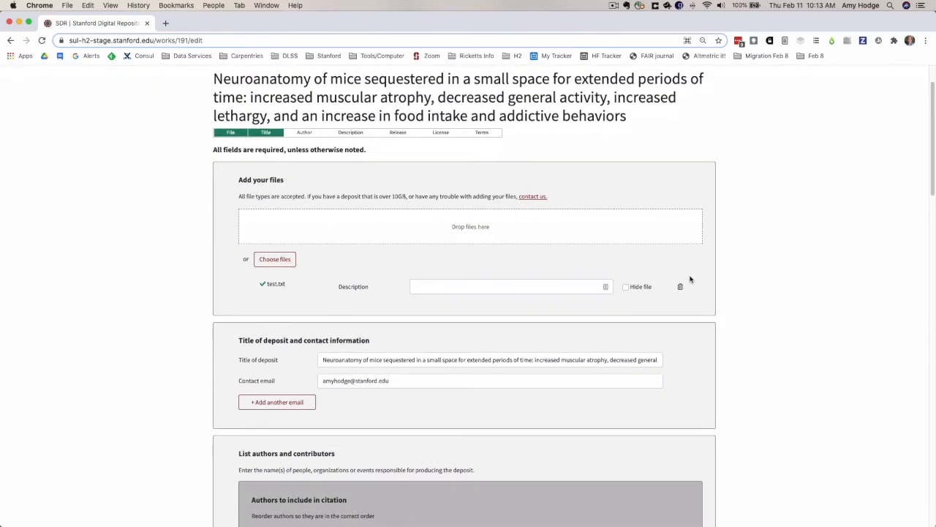
{"action": "scroll", "scroll_direction": "down", "scroll_amount": 3}
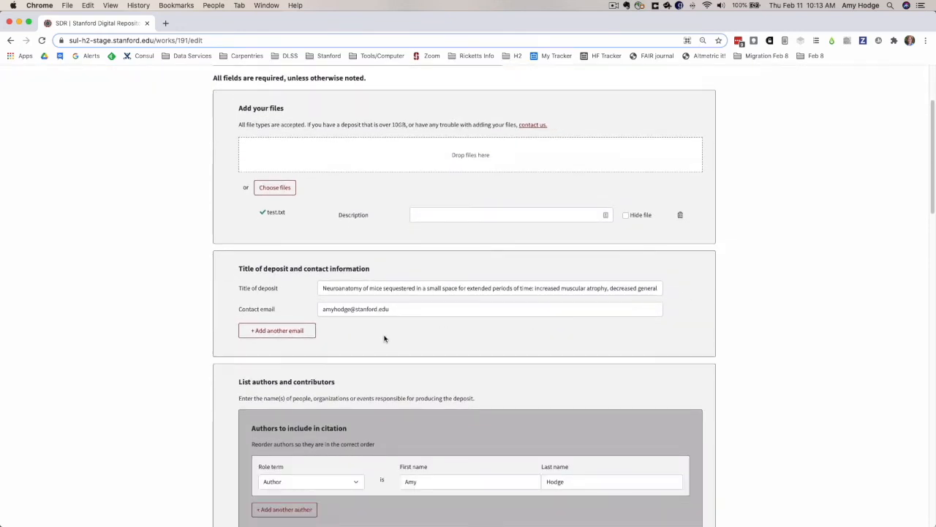
{"action": "left_click", "coordinate": [277, 331]}
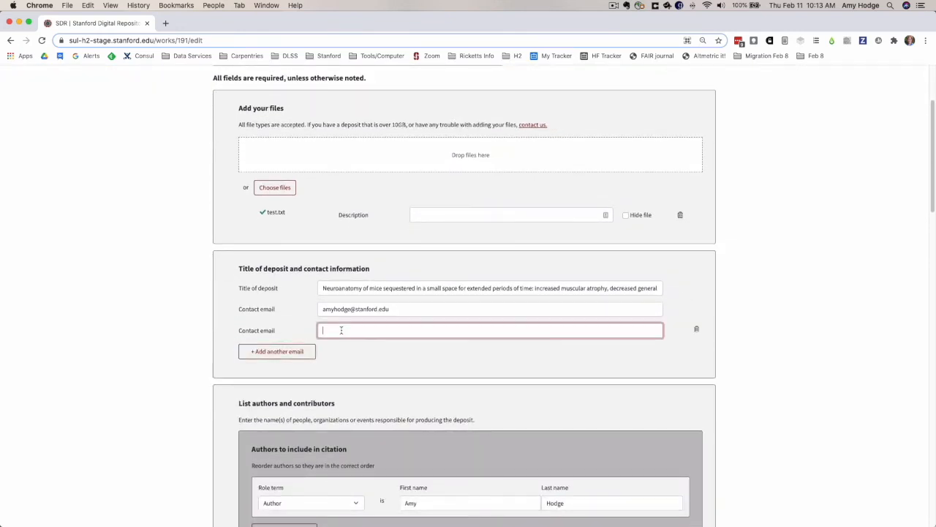
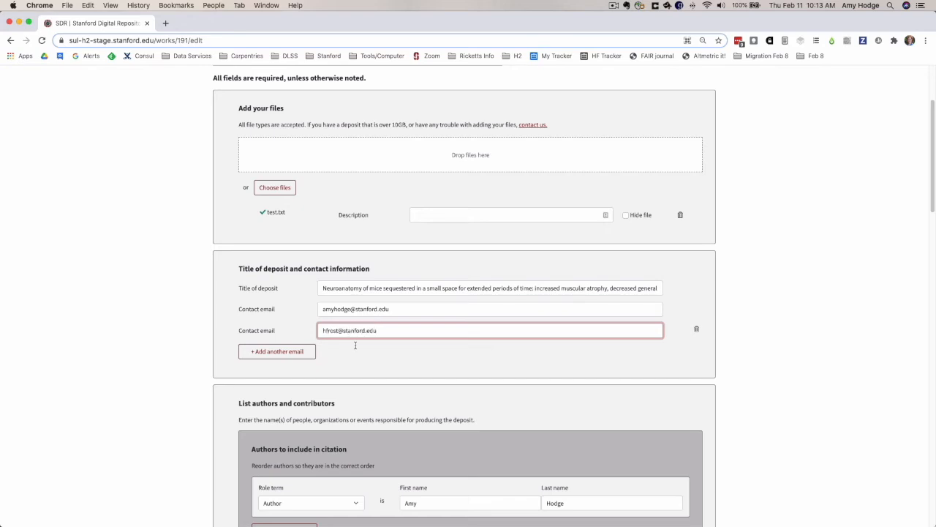
{"action": "mouse_move", "coordinate": [389, 354]}
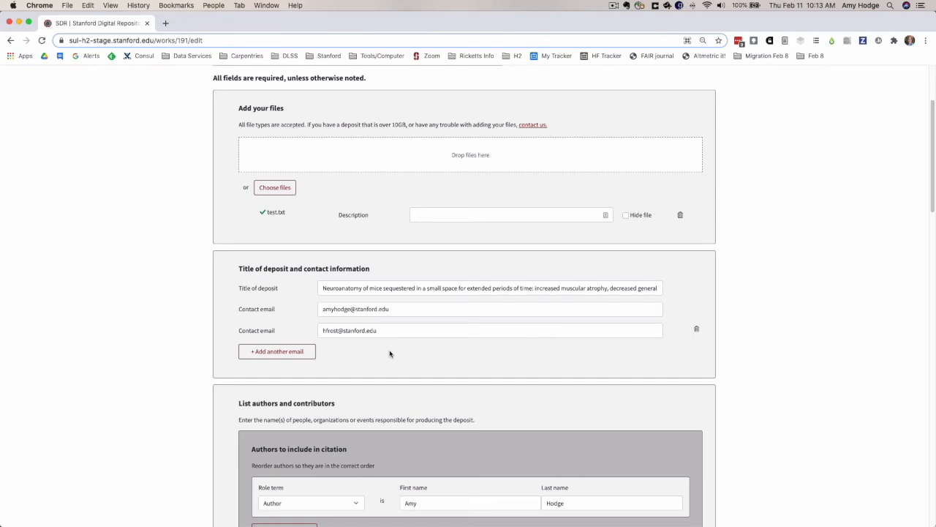
{"action": "scroll", "scroll_direction": "down", "scroll_amount": 3}
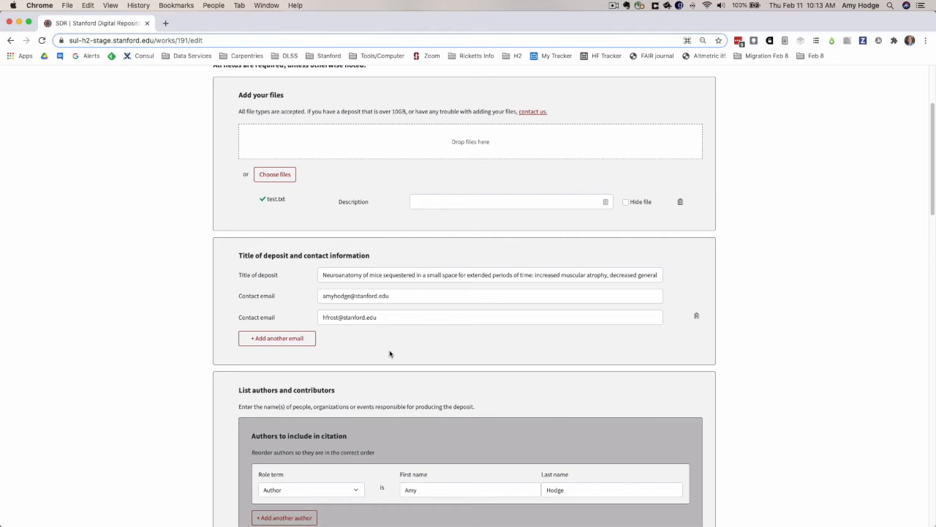
{"action": "scroll", "scroll_direction": "up", "scroll_amount": 3}
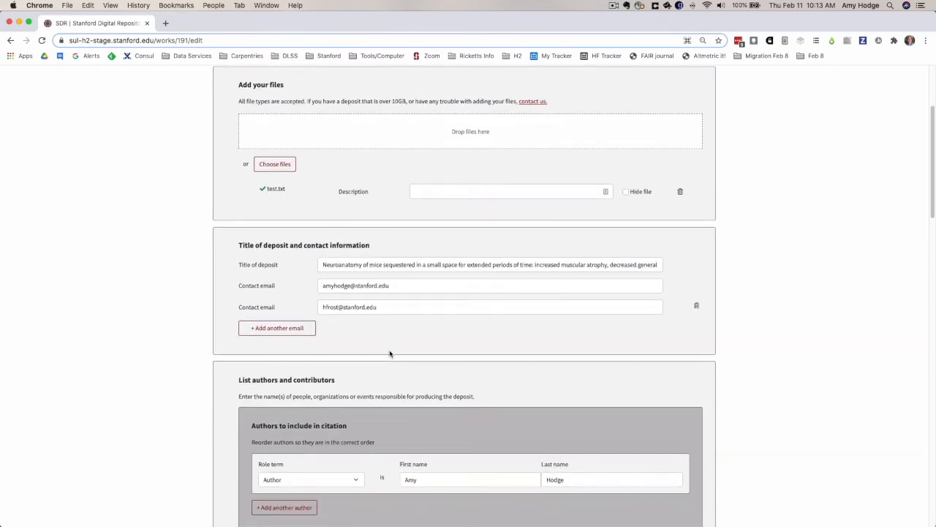
{"action": "scroll", "scroll_direction": "down", "scroll_amount": 3}
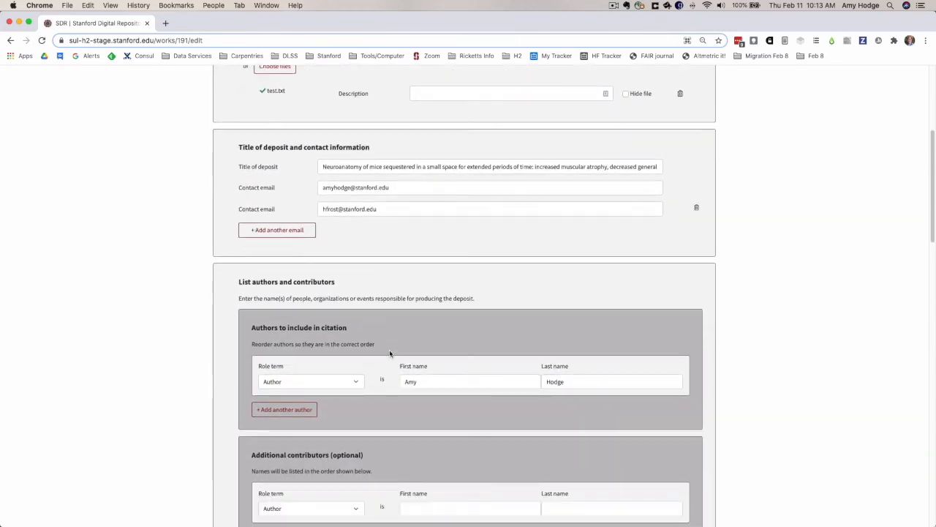
Step: Set the additional contributor's role to Data collector under the Organization group
{"action": "scroll", "scroll_direction": "down", "scroll_amount": 3}
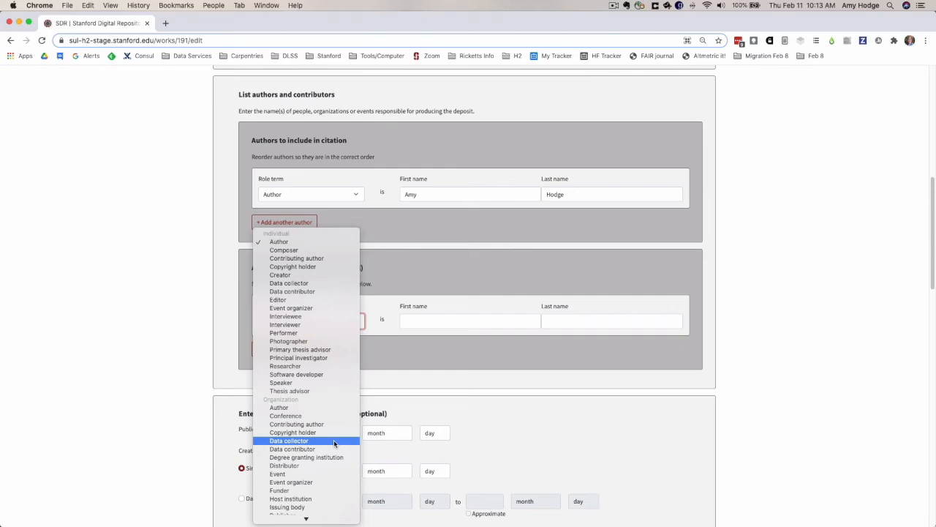
{"action": "left_click", "coordinate": [290, 441]}
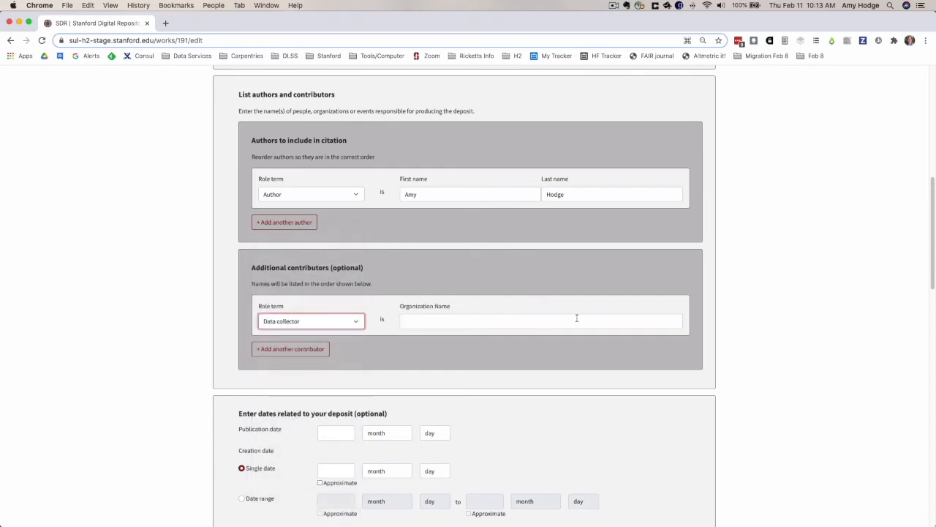
{"action": "mouse_move", "coordinate": [454, 324]}
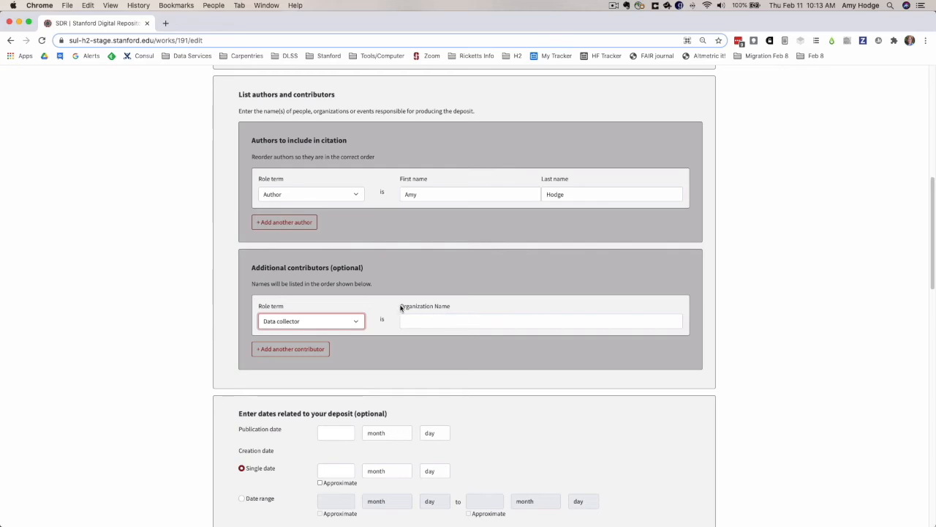
{"action": "mouse_move", "coordinate": [453, 308]}
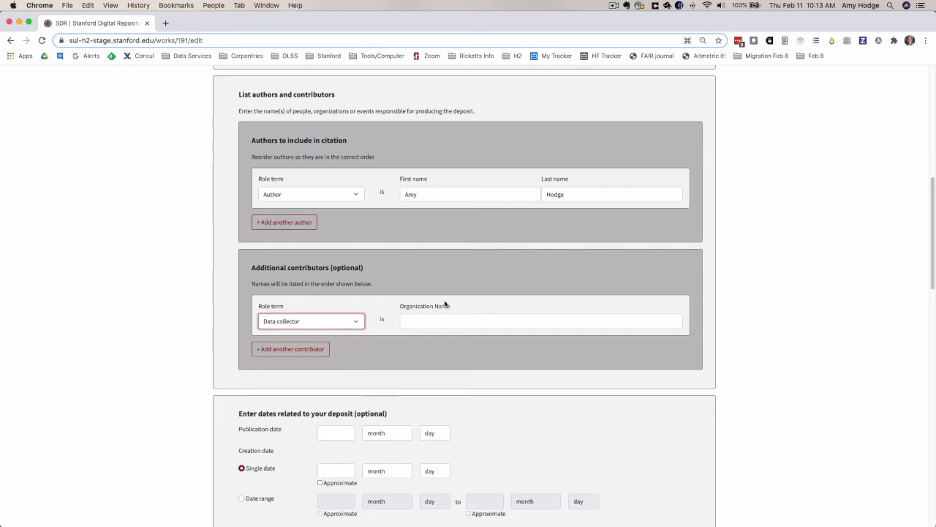
{"action": "mouse_move", "coordinate": [518, 267]}
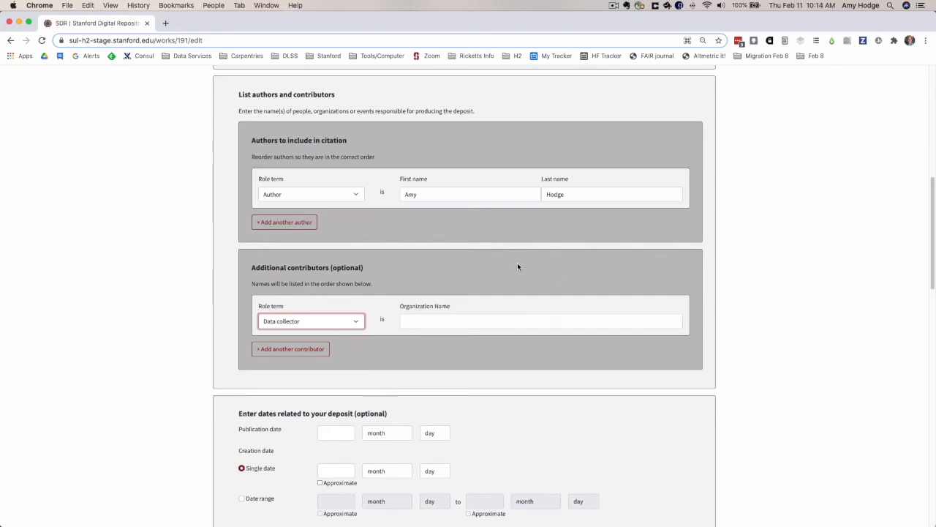
{"action": "mouse_move", "coordinate": [424, 286]}
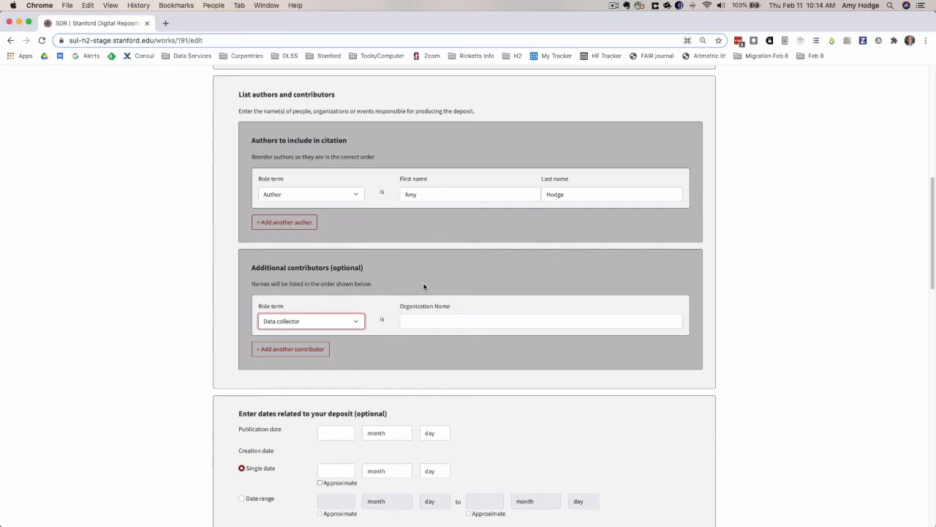
{"action": "mouse_move", "coordinate": [351, 209]}
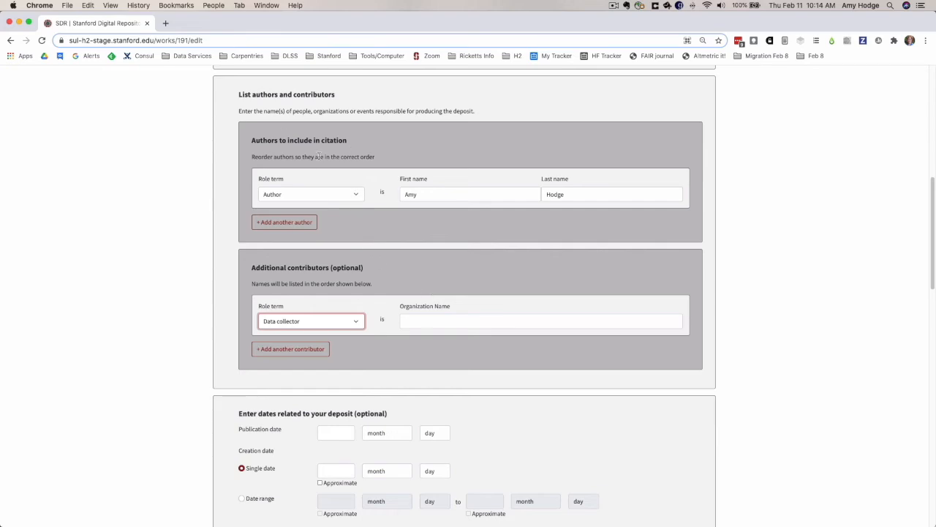
{"action": "mouse_move", "coordinate": [349, 144]}
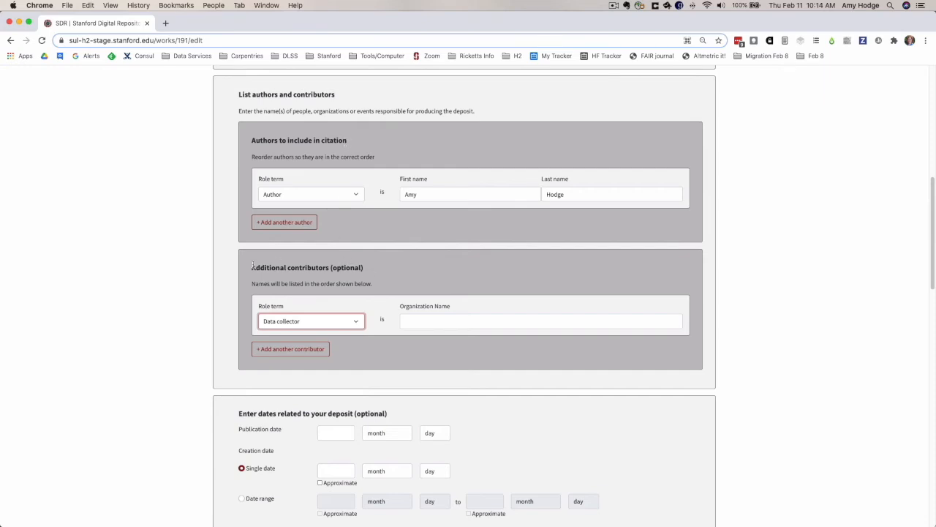
{"action": "mouse_move", "coordinate": [374, 273]}
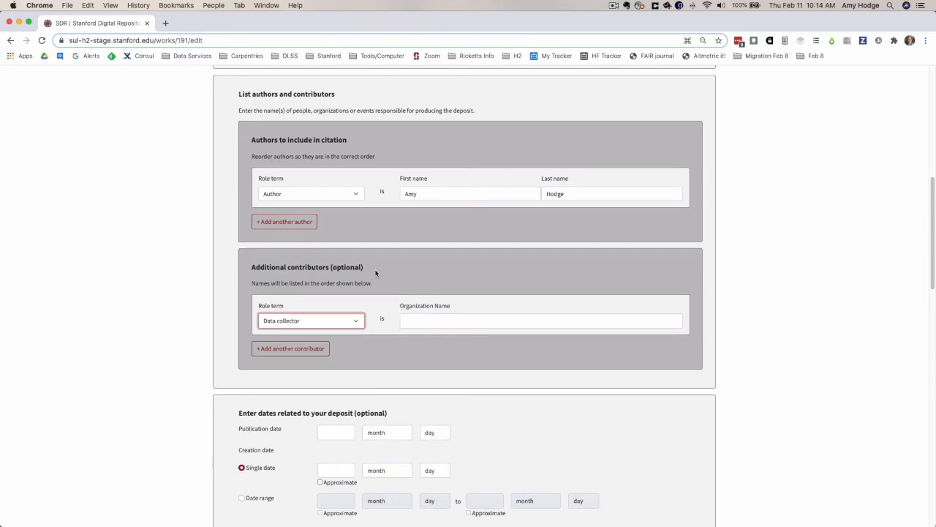
{"action": "scroll", "scroll_direction": "down", "scroll_amount": 3}
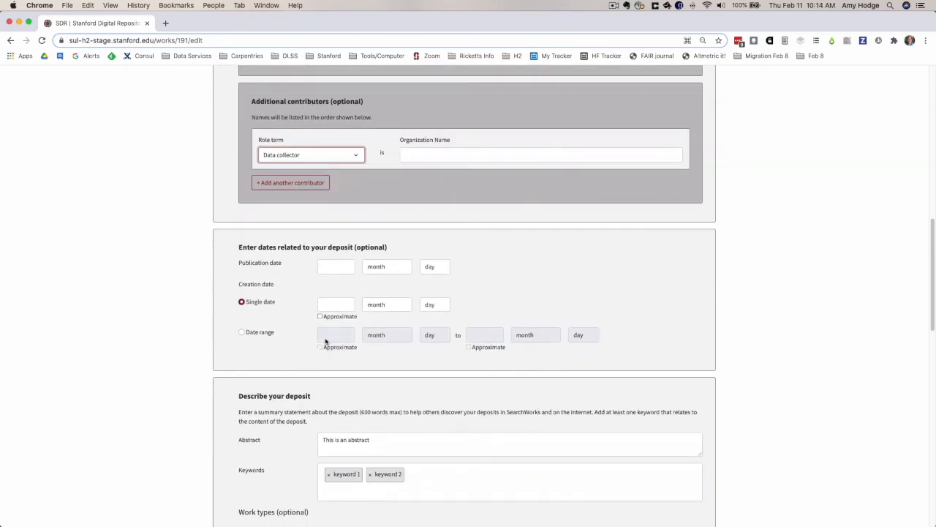
{"action": "mouse_move", "coordinate": [392, 351]}
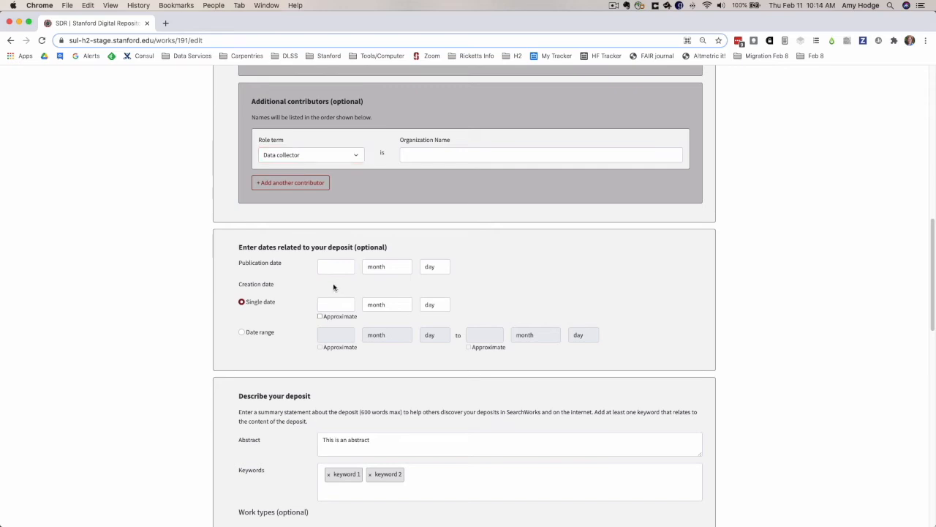
Step: Enter 2020 as the publication year in the dates section
{"action": "left_click", "coordinate": [337, 267]}
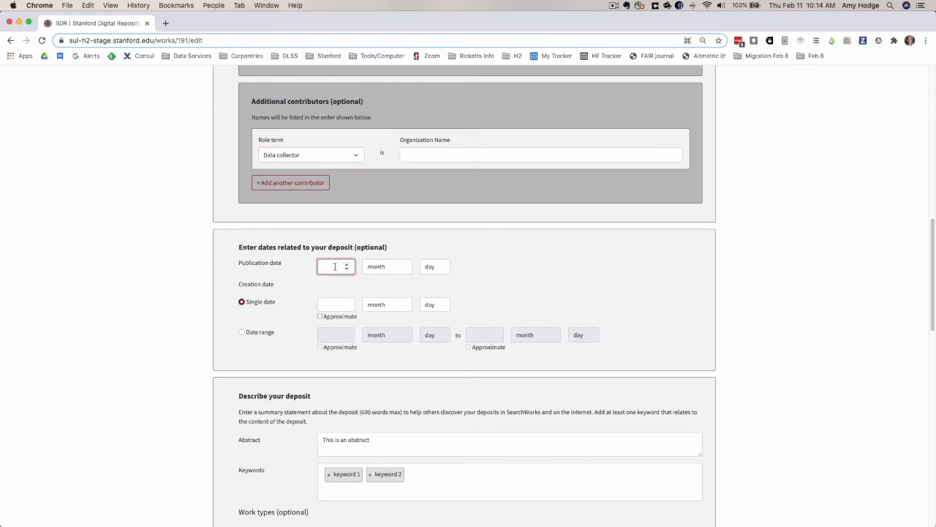
{"action": "type", "text": "2020"}
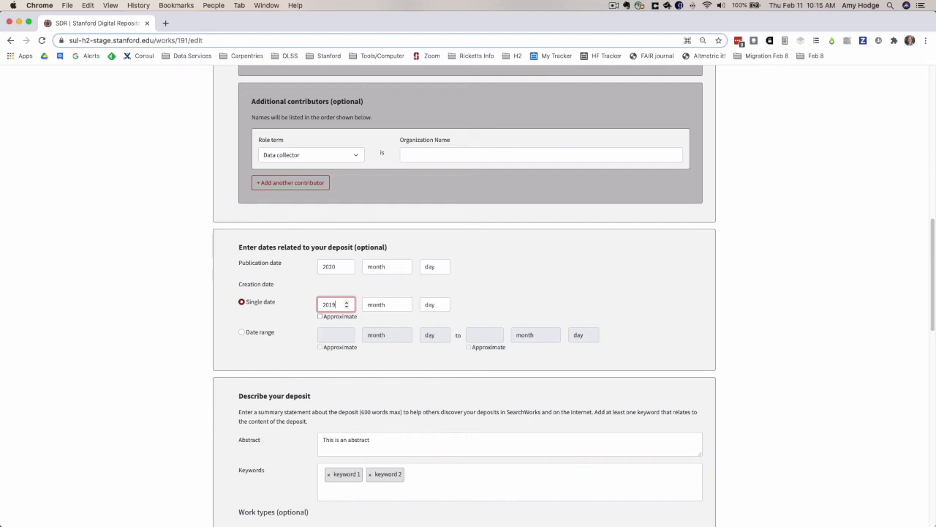
{"action": "mouse_move", "coordinate": [410, 310]}
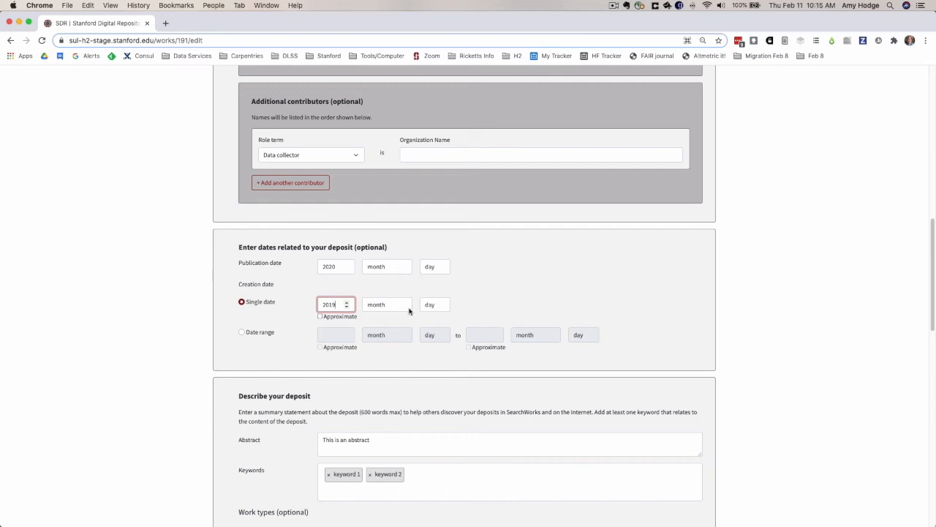
{"action": "mouse_move", "coordinate": [427, 306]}
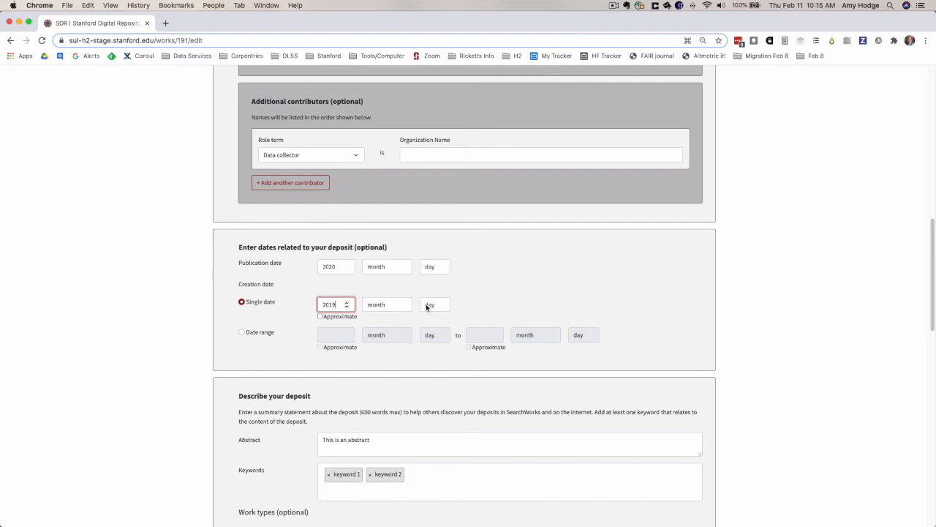
{"action": "mouse_move", "coordinate": [389, 307]}
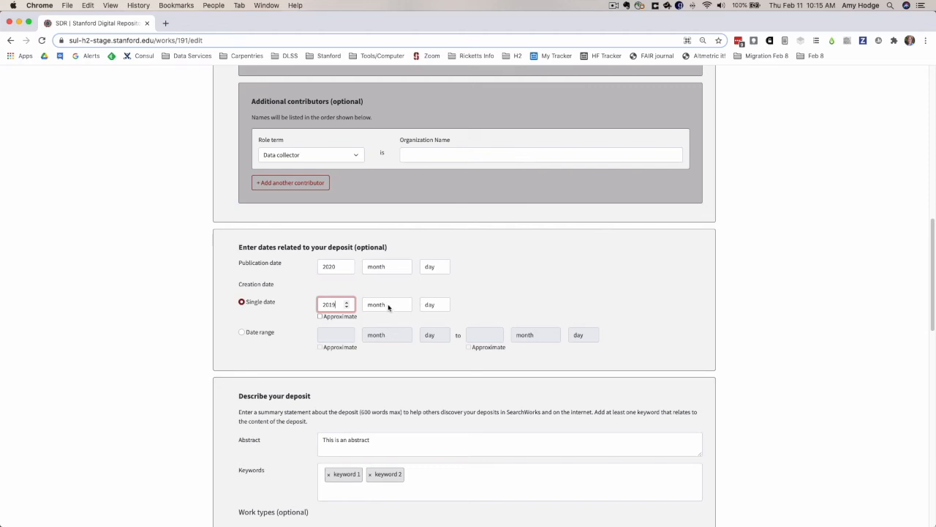
{"action": "mouse_move", "coordinate": [351, 284]}
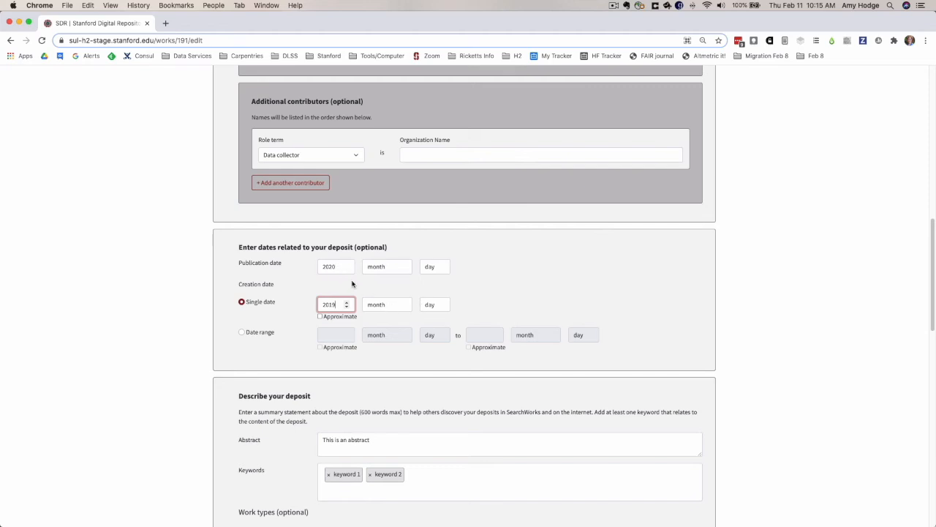
{"action": "mouse_move", "coordinate": [346, 281]}
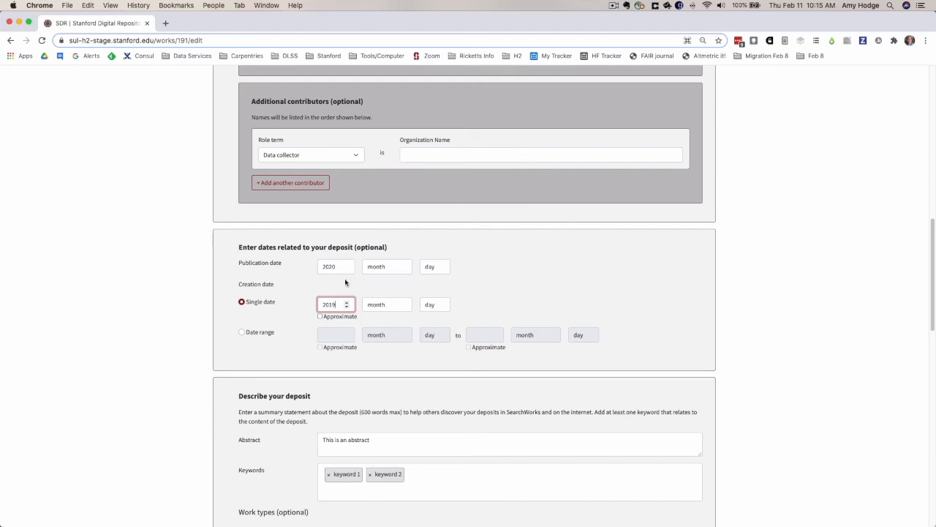
{"action": "mouse_move", "coordinate": [326, 325]}
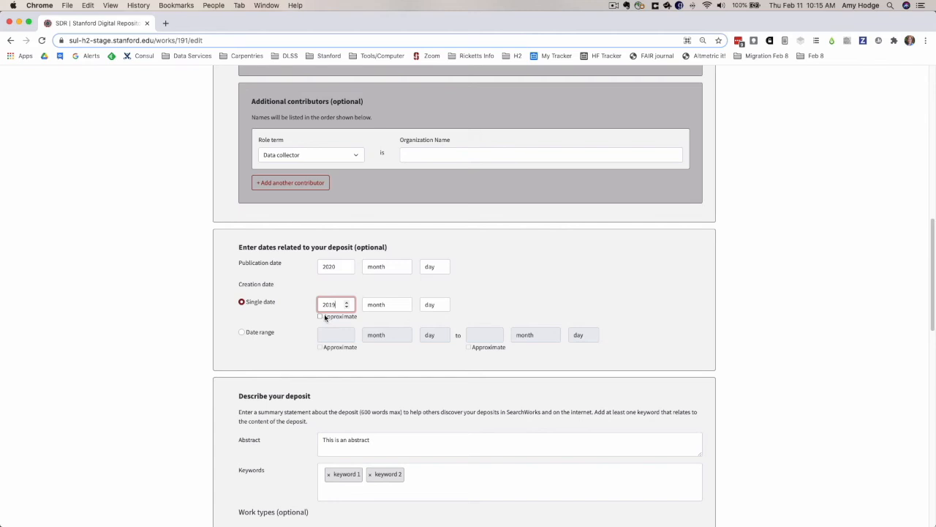
{"action": "mouse_move", "coordinate": [538, 316]}
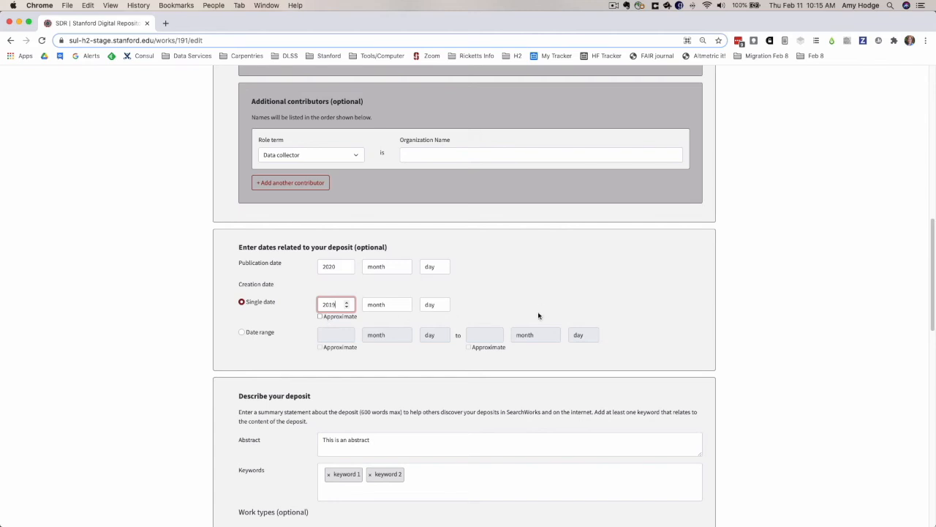
{"action": "scroll", "scroll_direction": "down", "scroll_amount": 3}
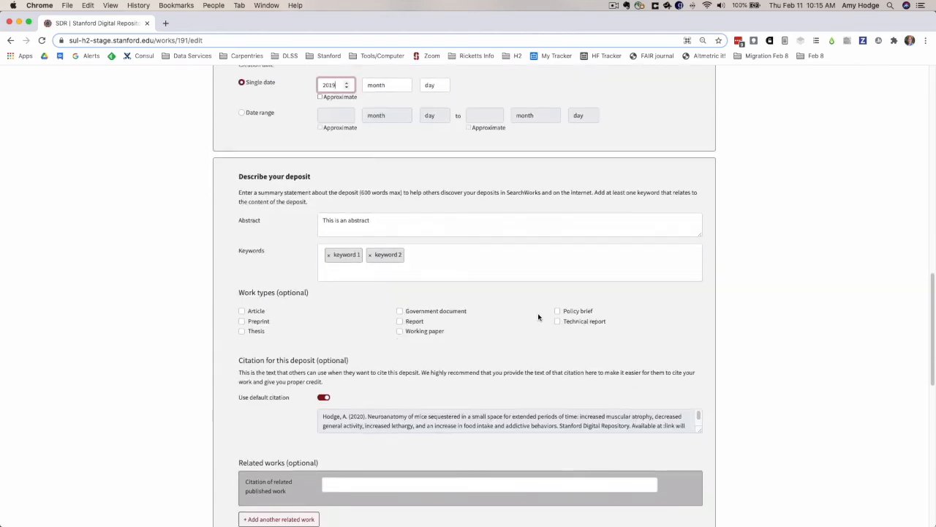
Step: Toggle 'Use default citation' off and back on in the Citation section
{"action": "scroll", "scroll_direction": "down", "scroll_amount": 3}
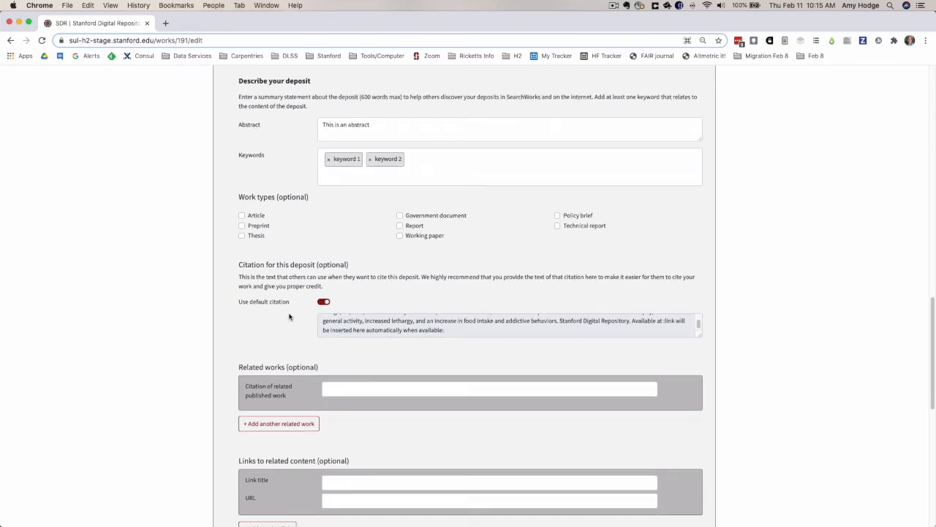
{"action": "scroll", "scroll_direction": "down", "scroll_amount": 3}
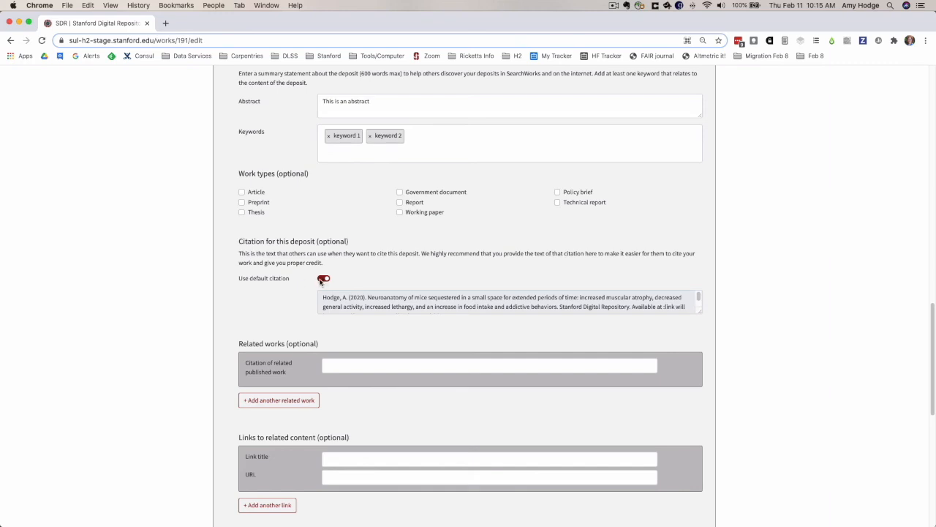
{"action": "left_click", "coordinate": [325, 278]}
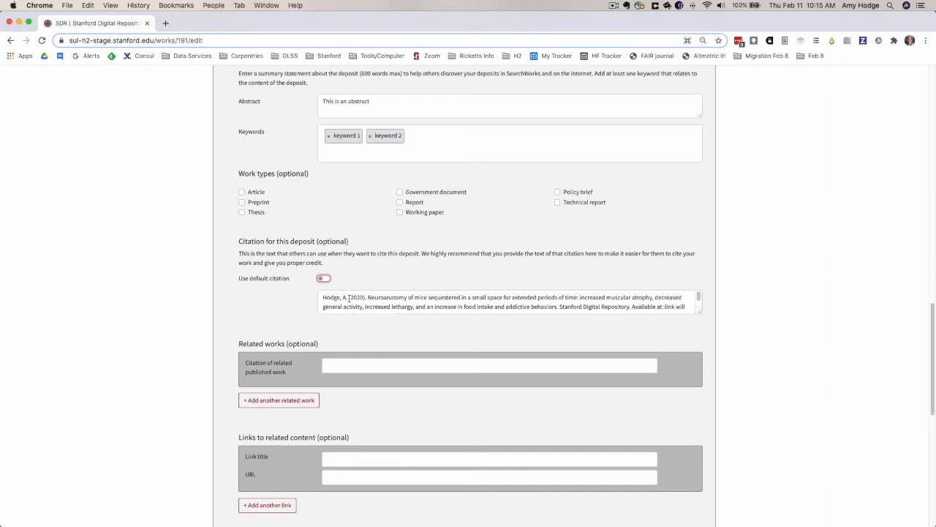
{"action": "left_click", "coordinate": [323, 278]}
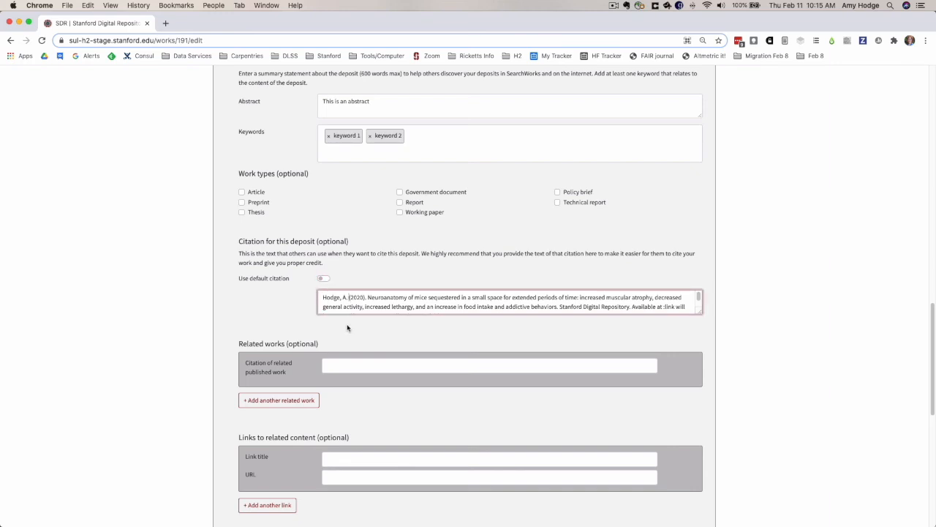
{"action": "mouse_move", "coordinate": [535, 306]}
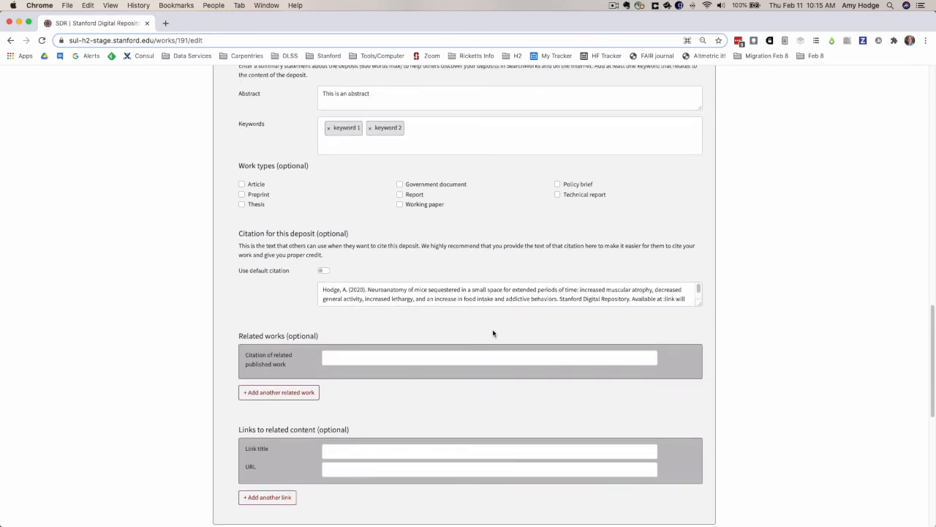
{"action": "mouse_move", "coordinate": [425, 307]}
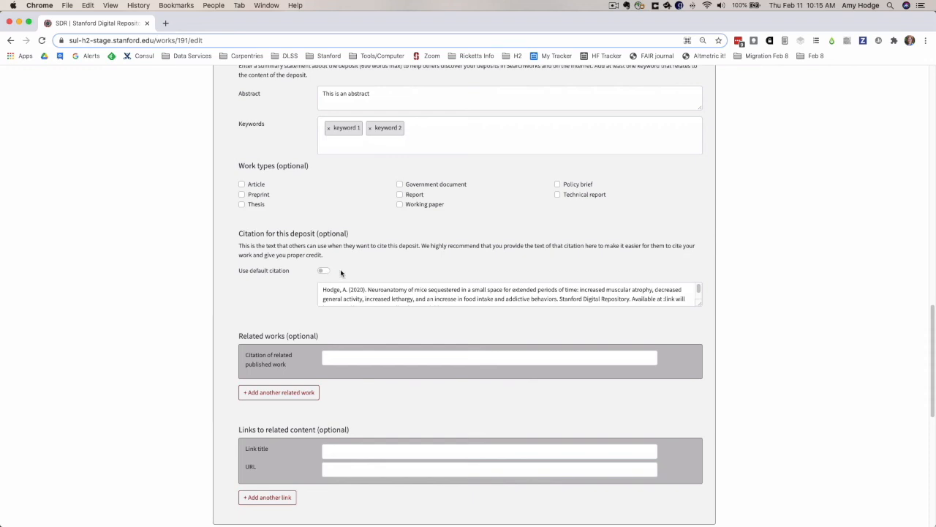
{"action": "mouse_move", "coordinate": [363, 269]}
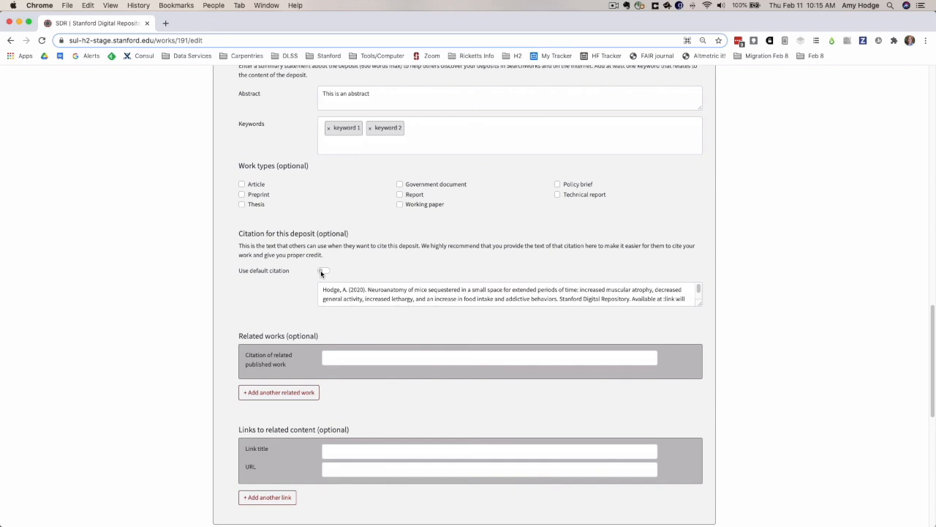
Step: Show all available license options in the 'Select a license' dropdown
{"action": "scroll", "scroll_direction": "down", "scroll_amount": 3}
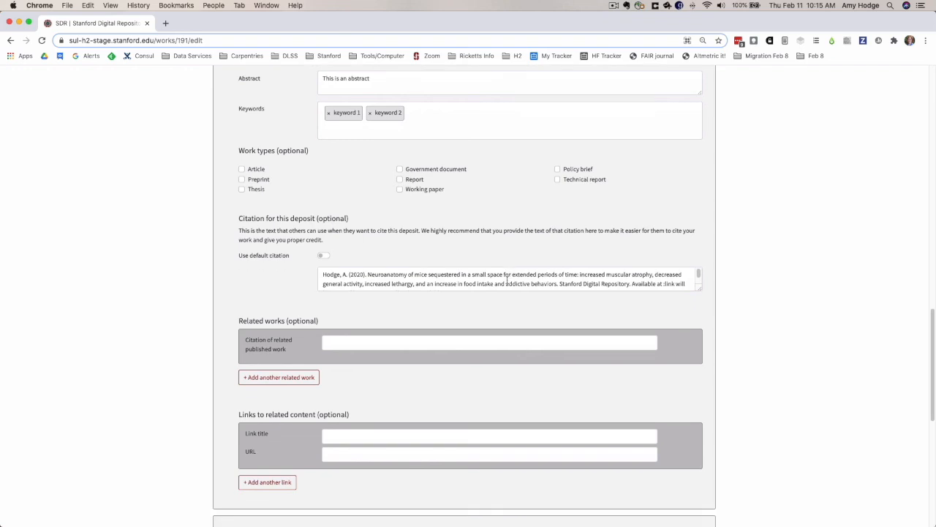
{"action": "scroll", "scroll_direction": "down", "scroll_amount": 3}
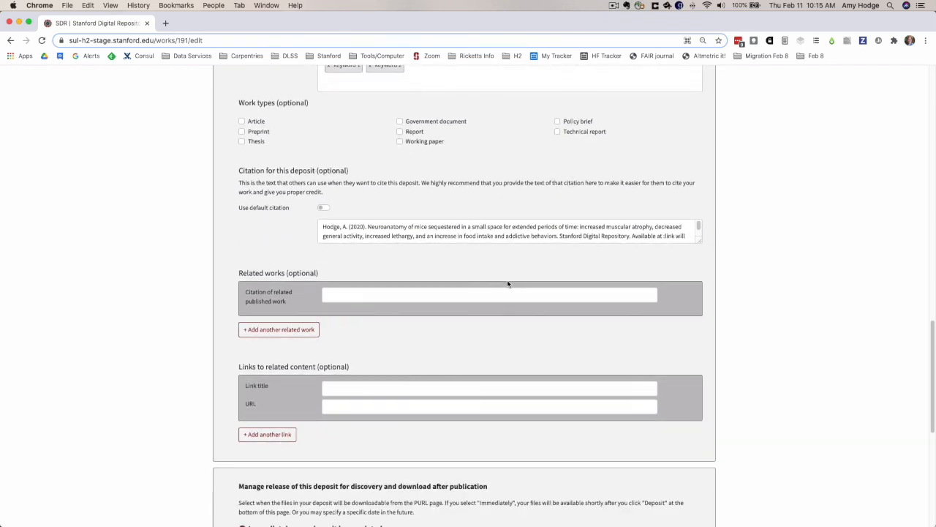
{"action": "scroll", "scroll_direction": "down", "scroll_amount": 3}
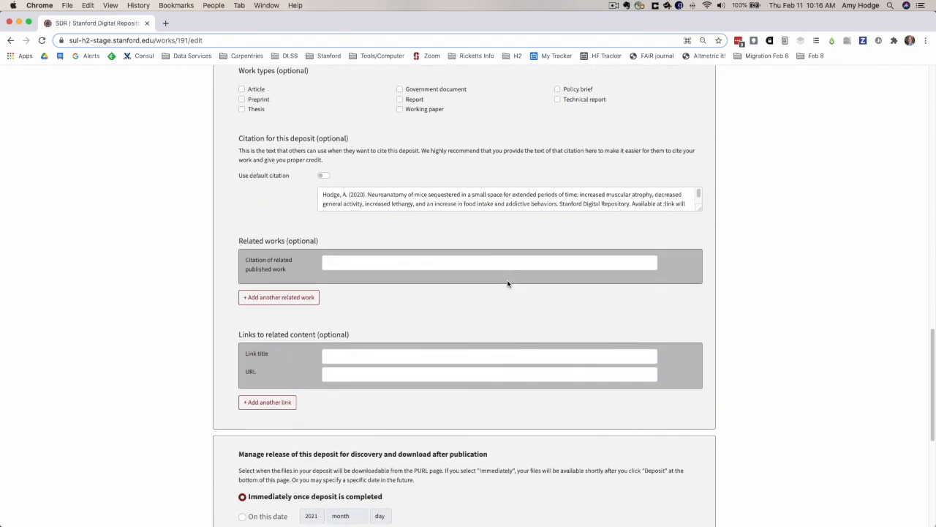
{"action": "scroll", "scroll_direction": "down", "scroll_amount": 3}
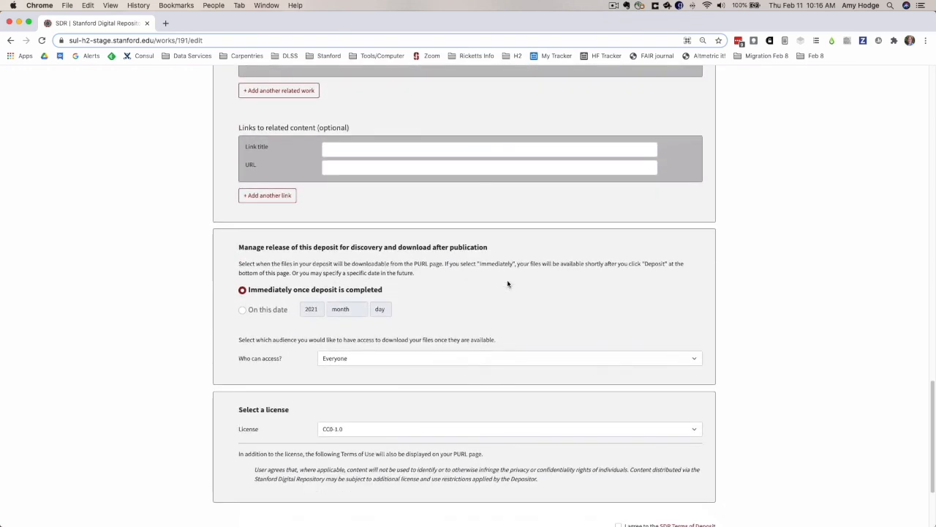
{"action": "left_click", "coordinate": [509, 429]}
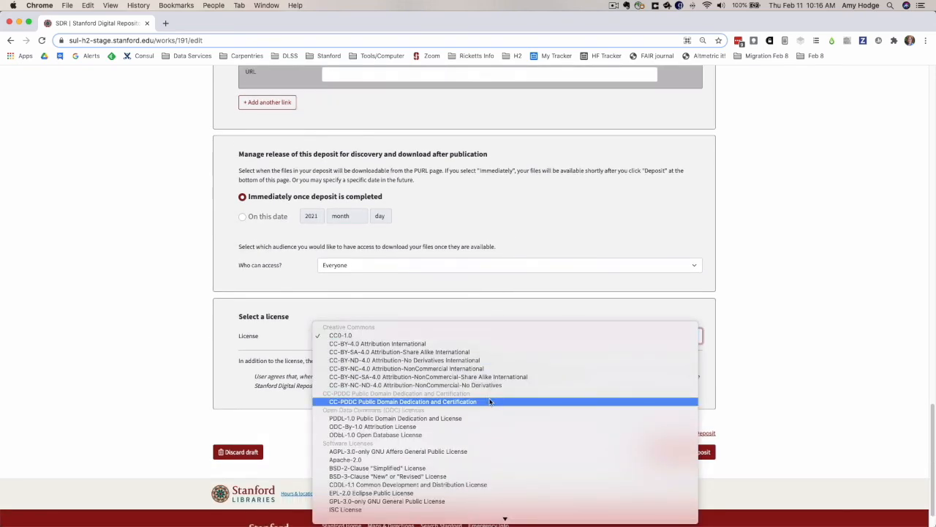
{"action": "mouse_move", "coordinate": [351, 401]}
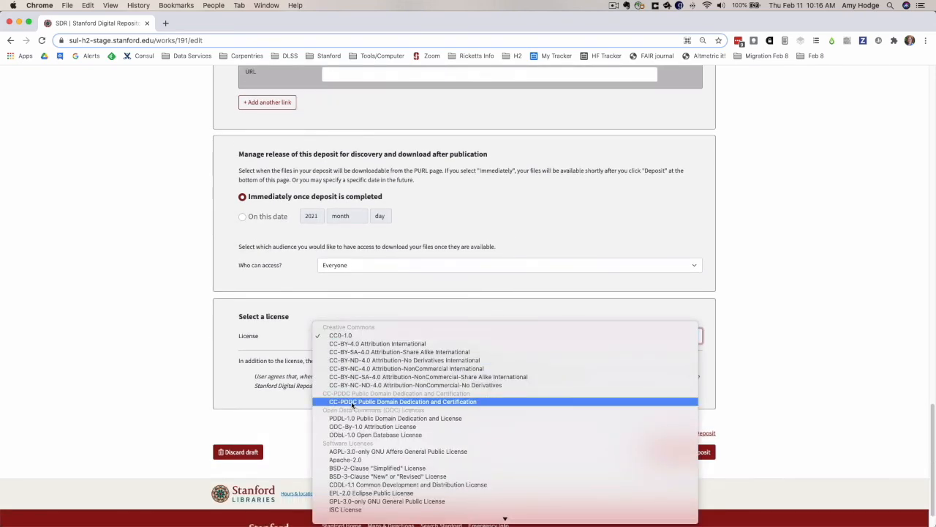
{"action": "mouse_move", "coordinate": [441, 404]}
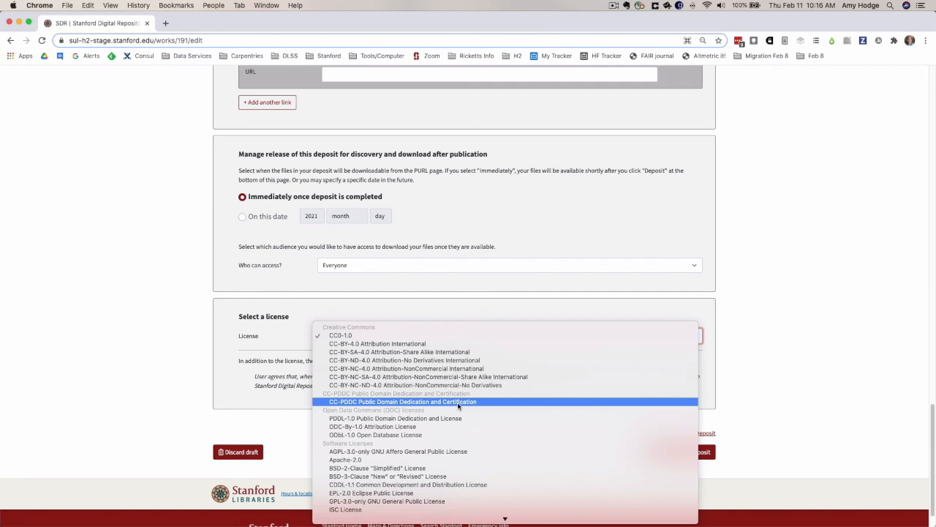
{"action": "mouse_move", "coordinate": [732, 401]}
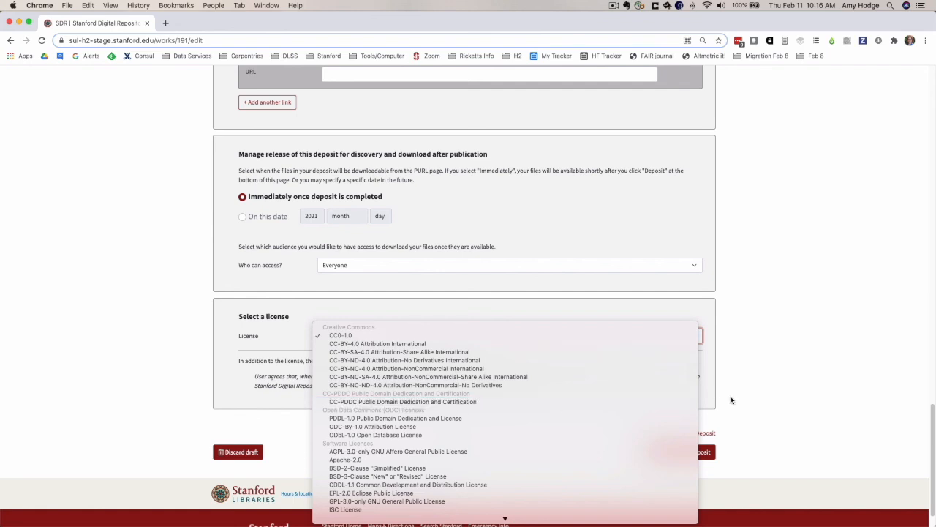
Step: Dismiss the license list, leaving CC0-1.0, and cancel the work edits
{"action": "left_click", "coordinate": [340, 335]}
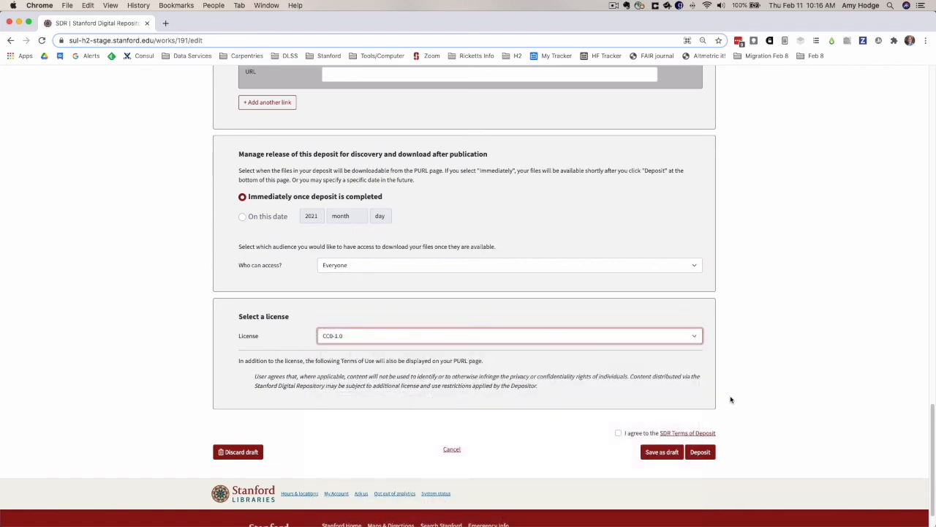
{"action": "mouse_move", "coordinate": [680, 428]}
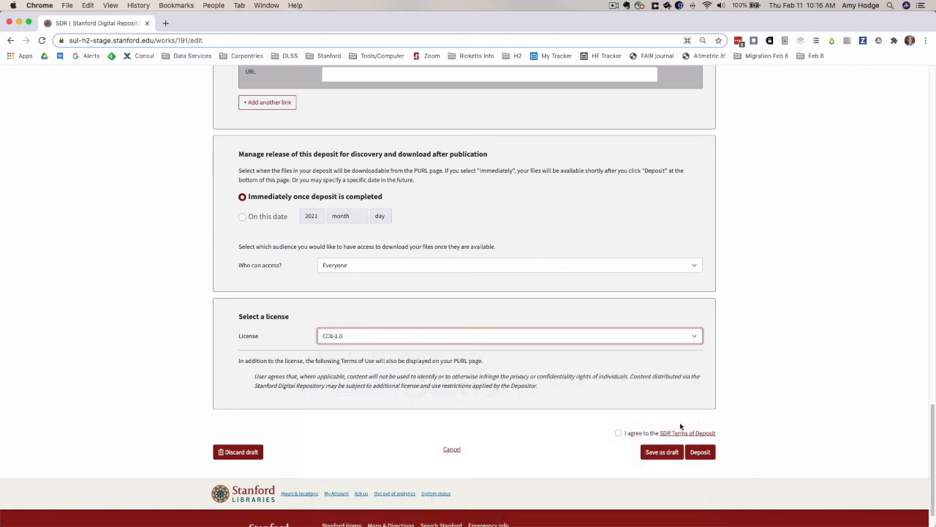
{"action": "left_click", "coordinate": [661, 450]}
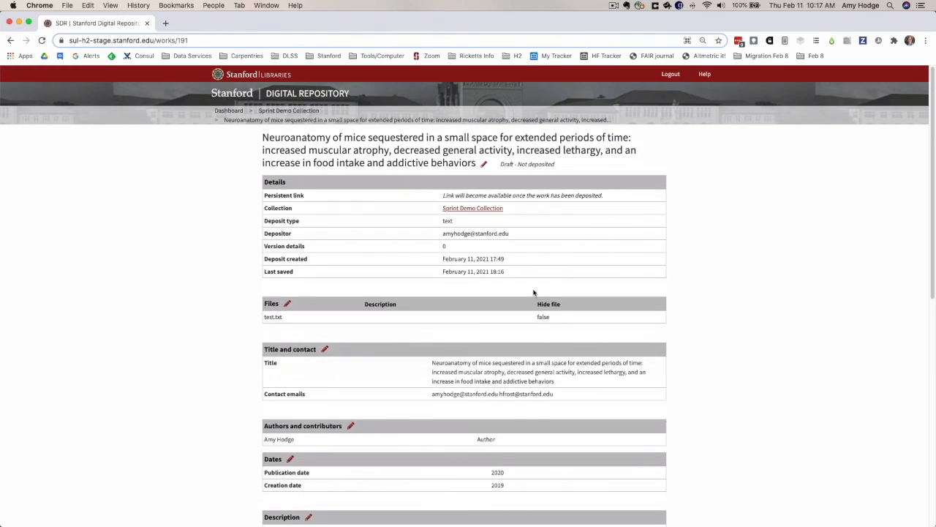
Step: Navigate via the Sprint Demo Collection page back to the dashboard
{"action": "left_click", "coordinate": [289, 111]}
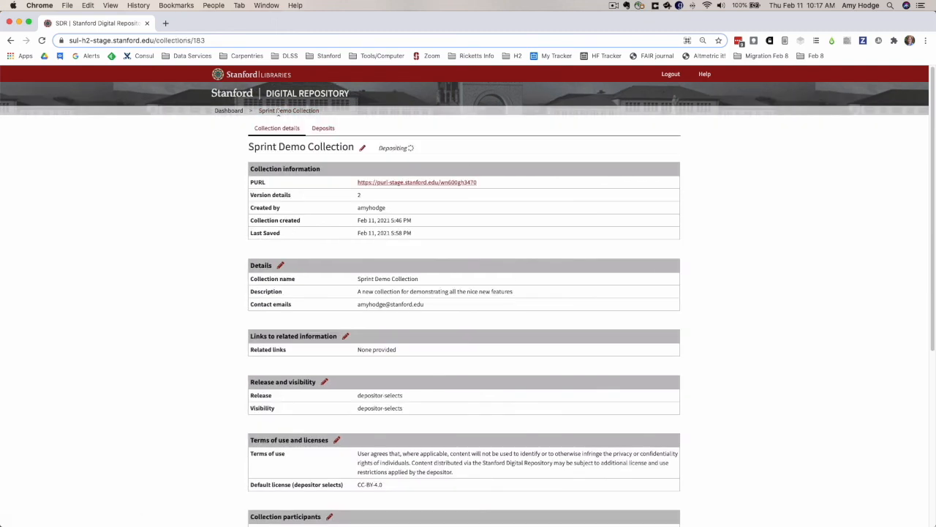
{"action": "left_click", "coordinate": [228, 111]}
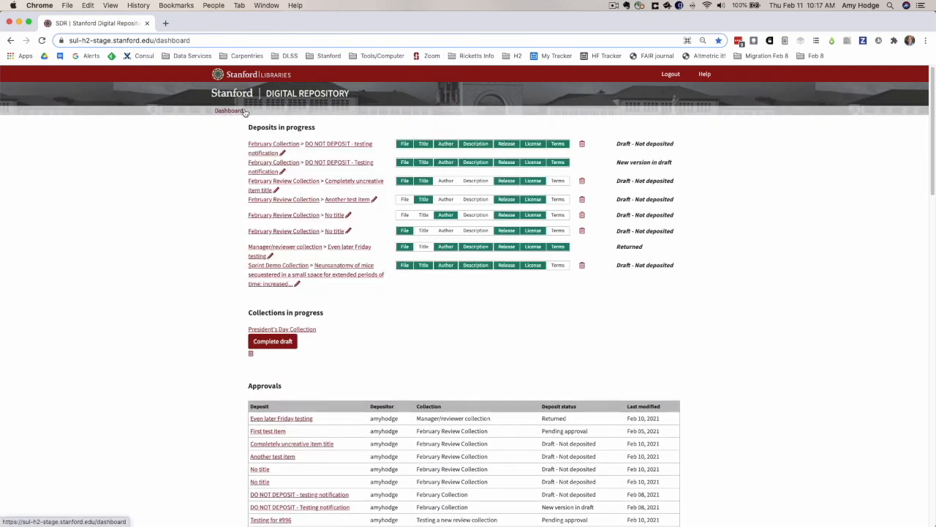
{"action": "left_click", "coordinate": [272, 342]}
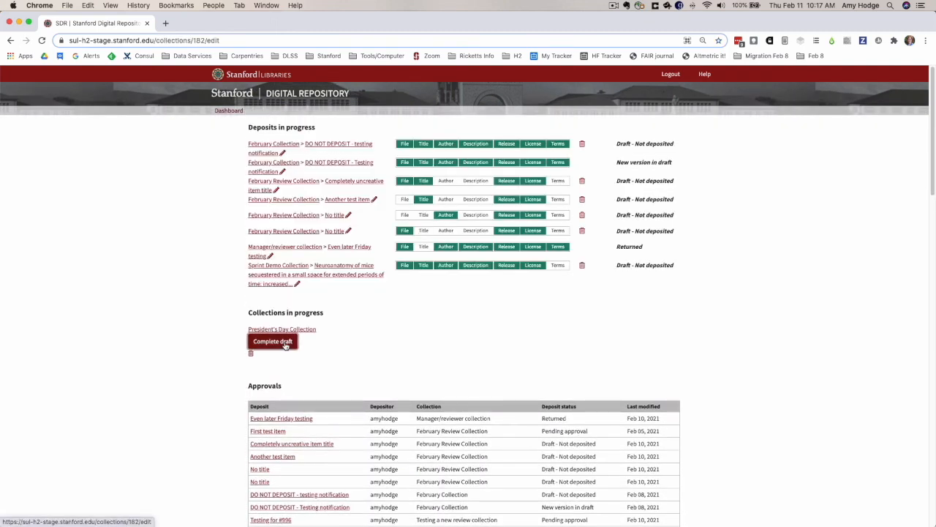
Step: Resume the President's Day Collection draft and review the licenses that could be required
{"action": "left_click", "coordinate": [272, 342]}
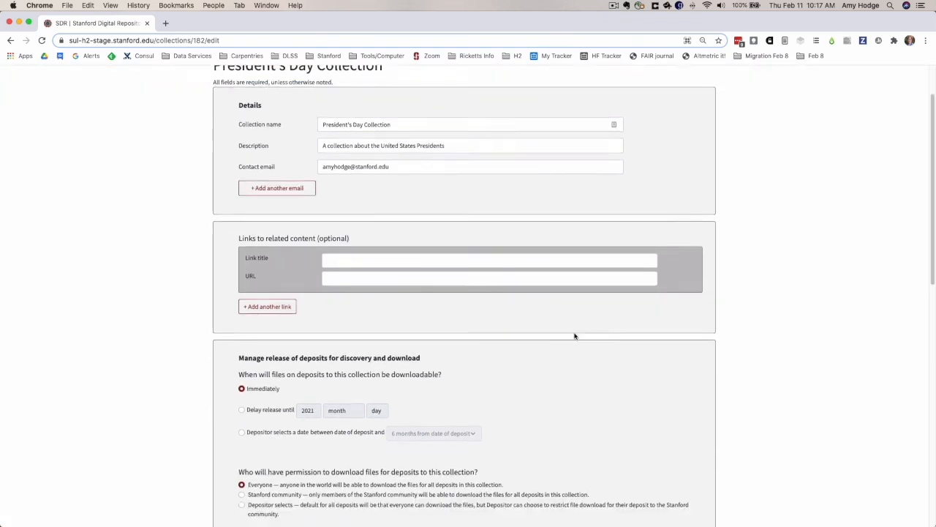
{"action": "scroll", "scroll_direction": "down", "scroll_amount": 3}
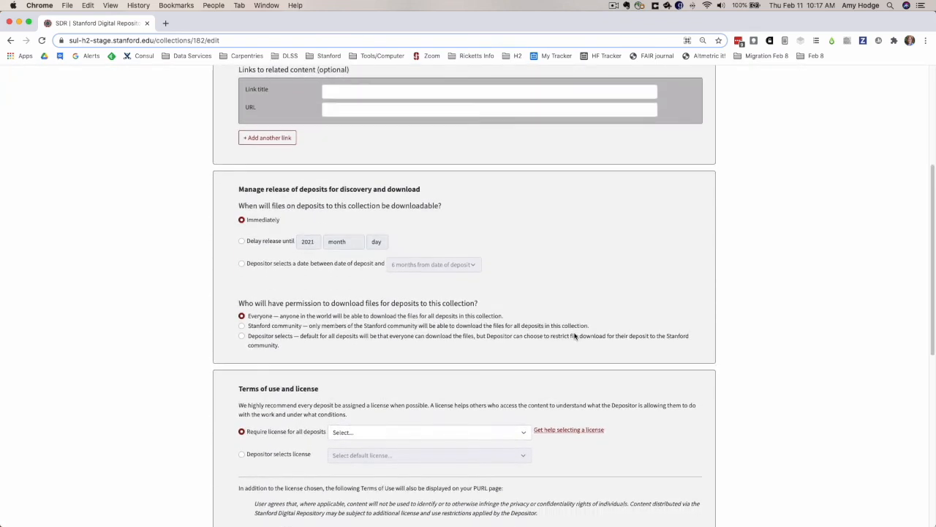
{"action": "scroll", "scroll_direction": "down", "scroll_amount": 3}
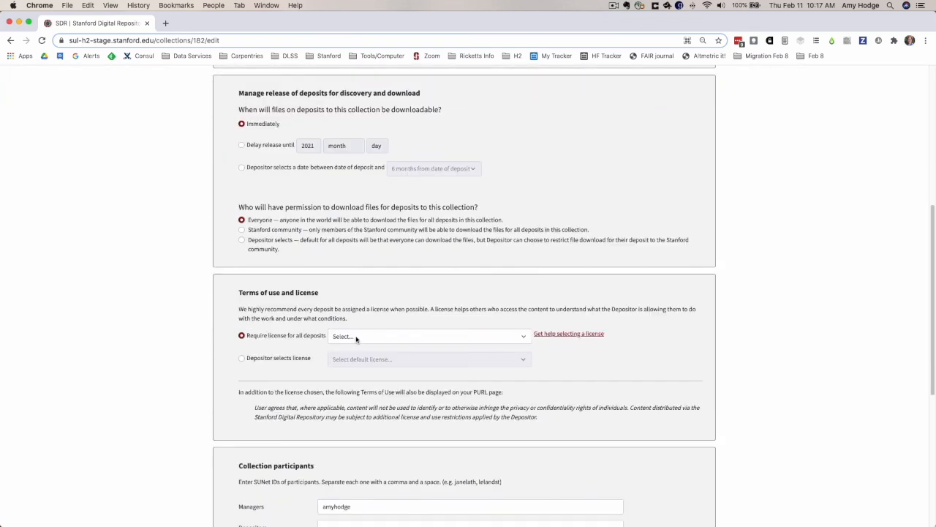
{"action": "left_click", "coordinate": [427, 335]}
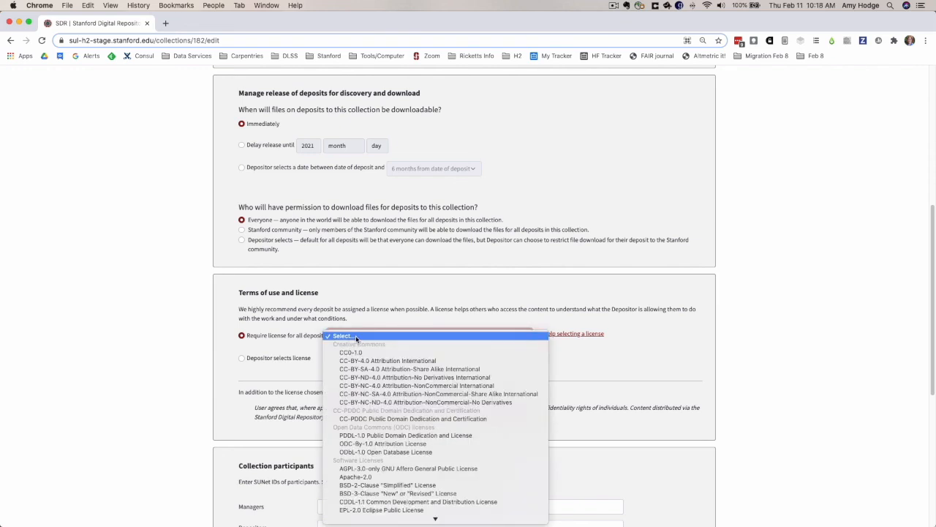
Step: Switch the collection's terms to 'Depositor selects license'
{"action": "left_click", "coordinate": [241, 357]}
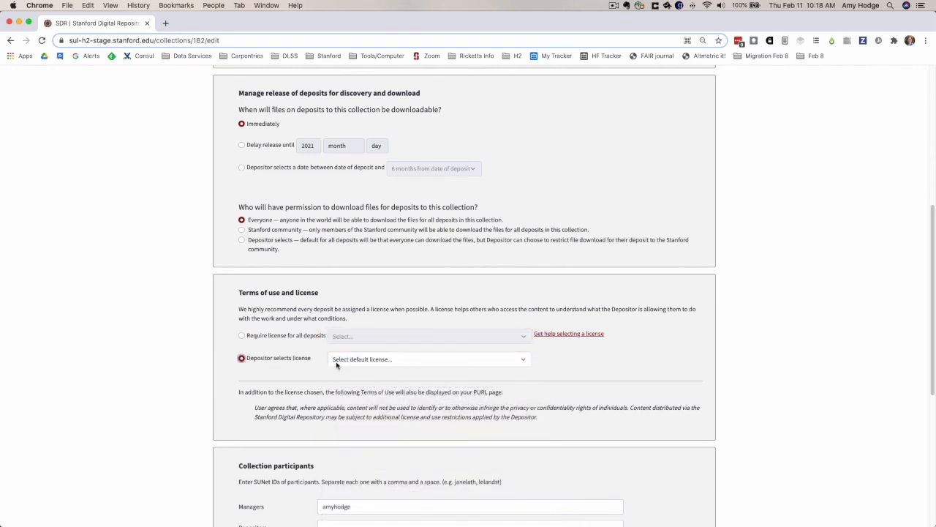
{"action": "left_click", "coordinate": [430, 358]}
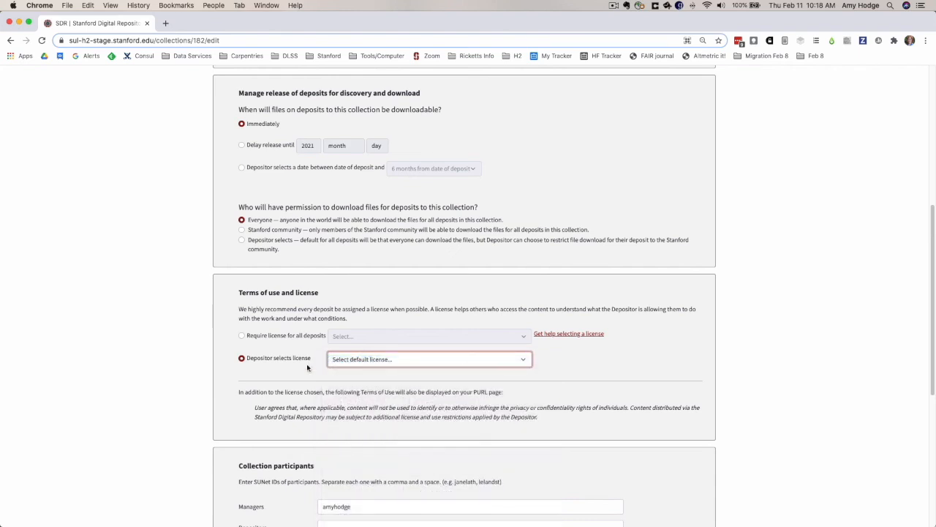
{"action": "scroll", "scroll_direction": "down", "scroll_amount": 3}
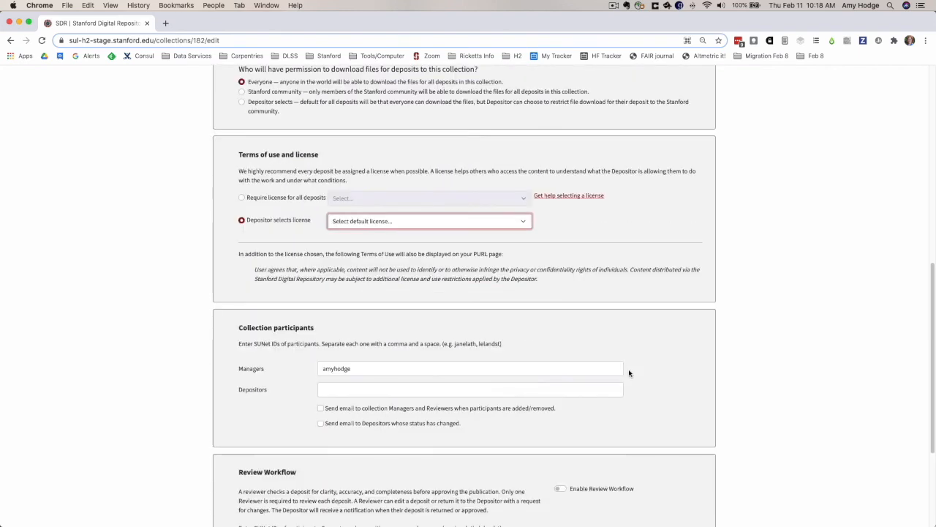
{"action": "scroll", "scroll_direction": "down", "scroll_amount": 3}
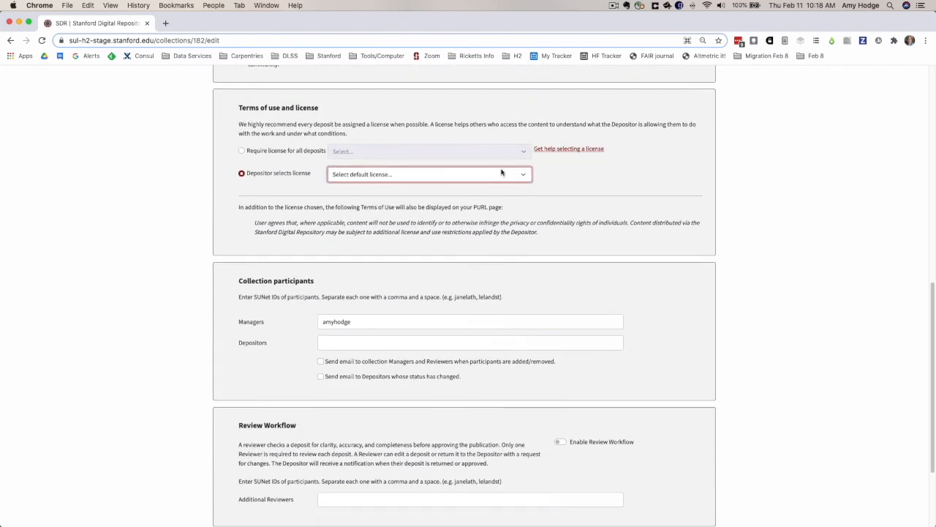
{"action": "scroll", "scroll_direction": "down", "scroll_amount": 3}
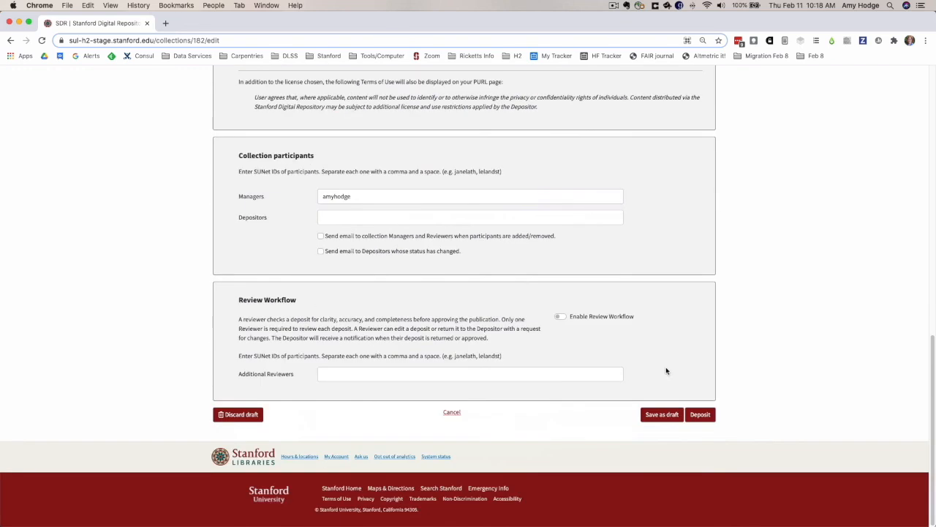